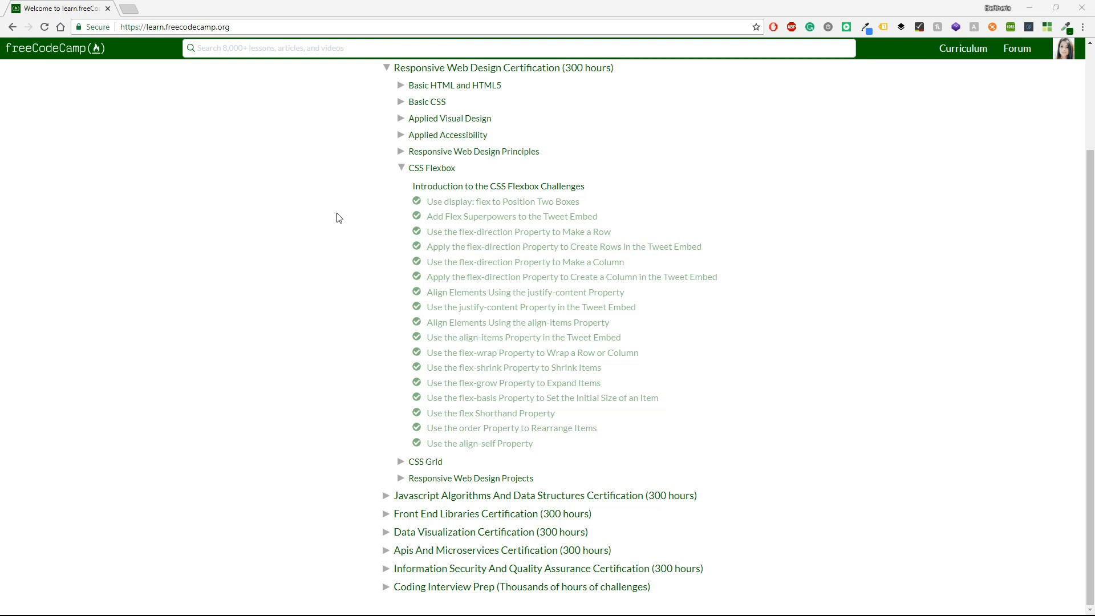
pyautogui.moveTo(393, 218)
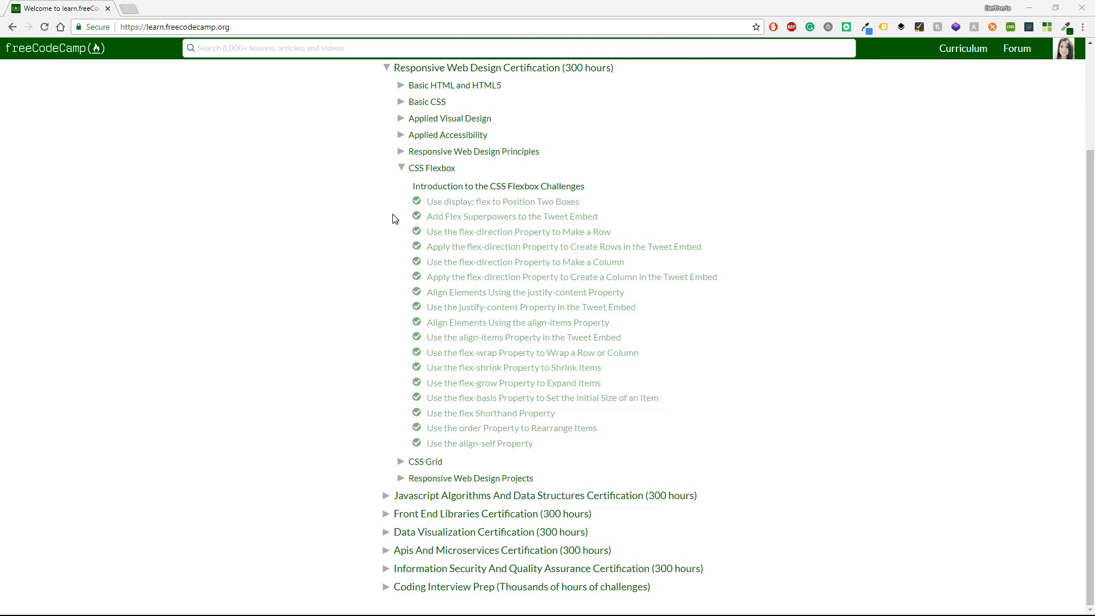
pyautogui.moveTo(410, 283)
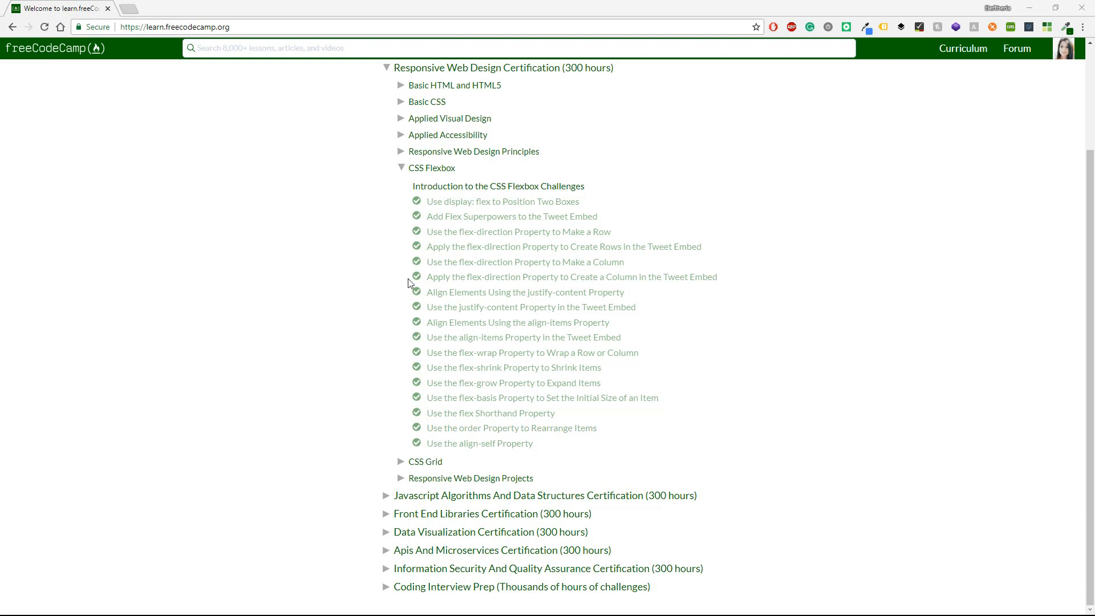
# - Expand the CSS Grid heading on the curriculum map to list its challenges
pyautogui.click(425, 461)
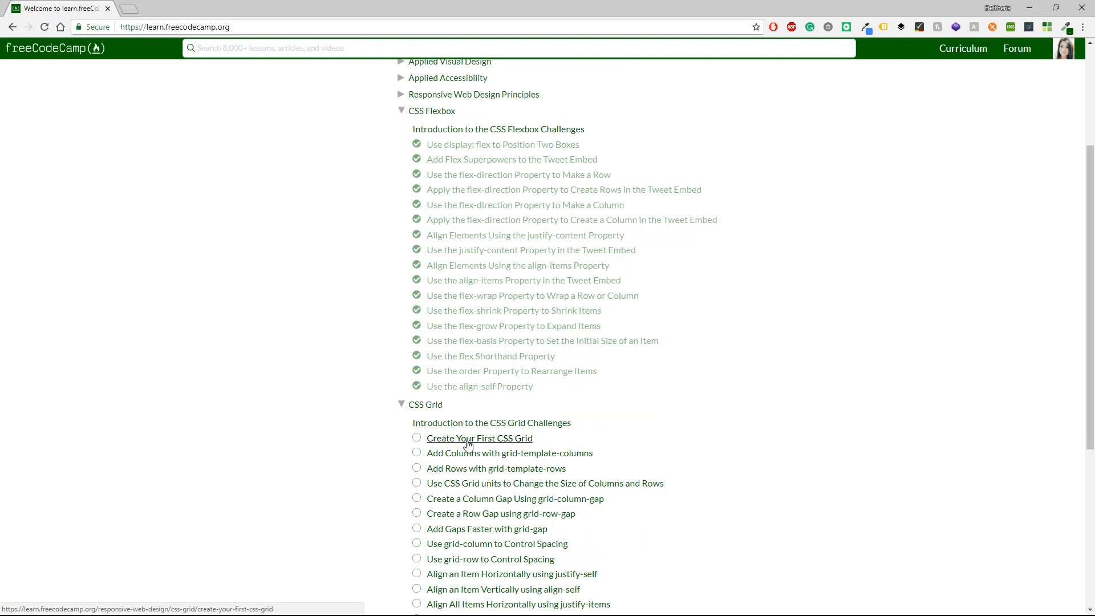
pyautogui.moveTo(497, 445)
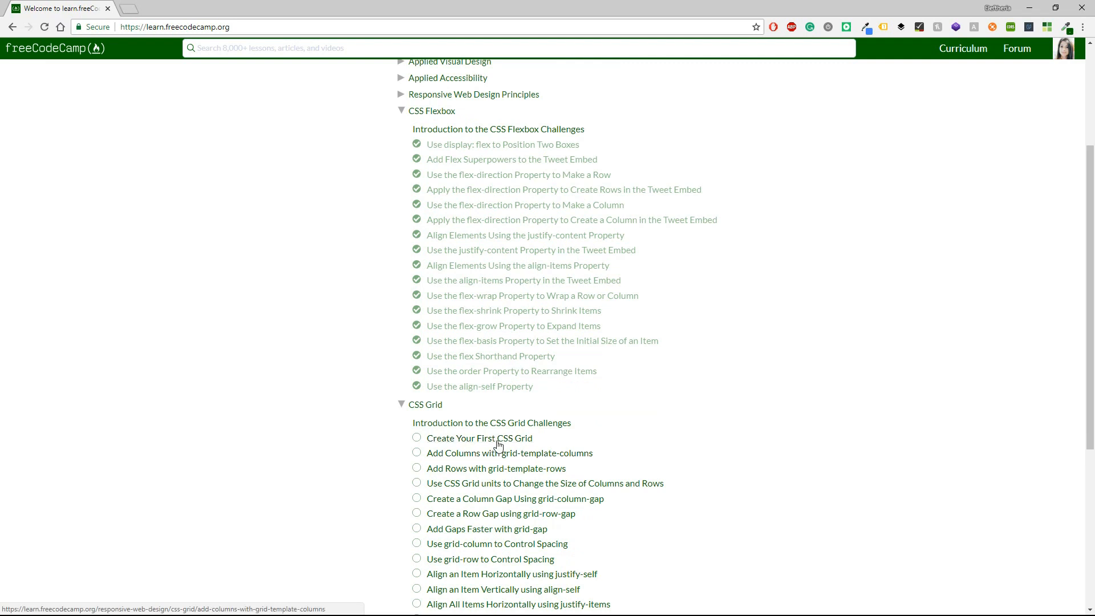
# - Open the 'Create Your First CSS Grid' challenge from the CSS Grid list
pyautogui.click(479, 438)
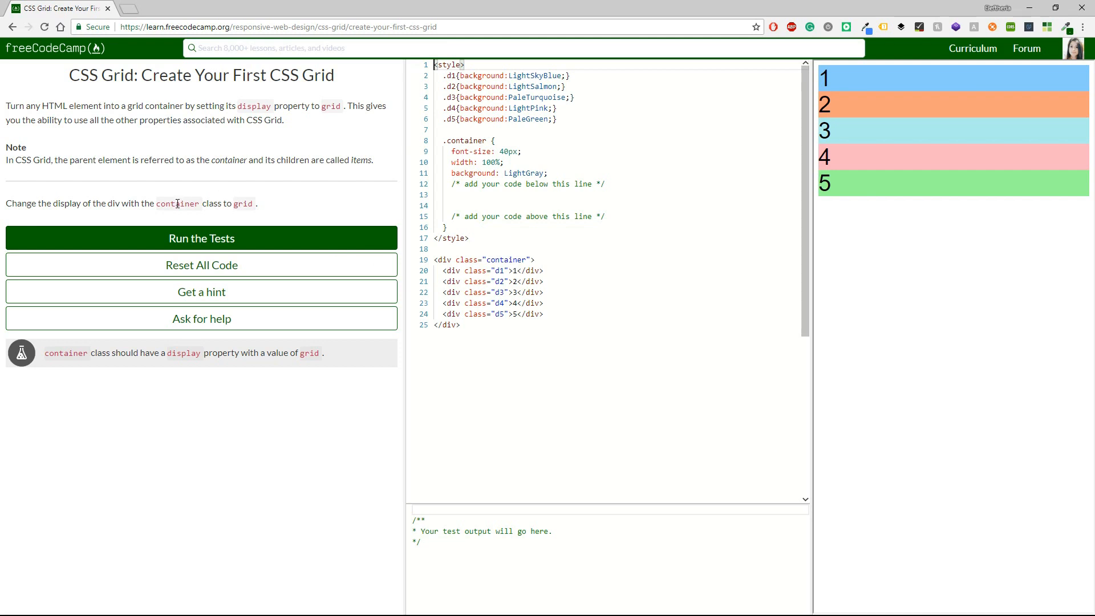
# - Add display: grid; to the .container rule
pyautogui.doubleClick(177, 203)
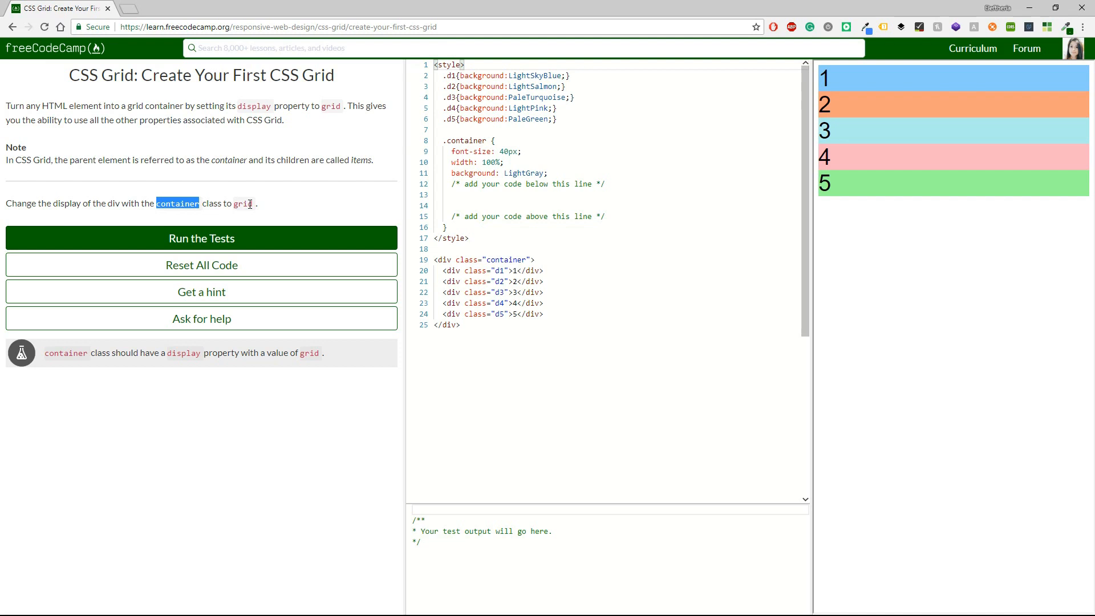
pyautogui.doubleClick(243, 203)
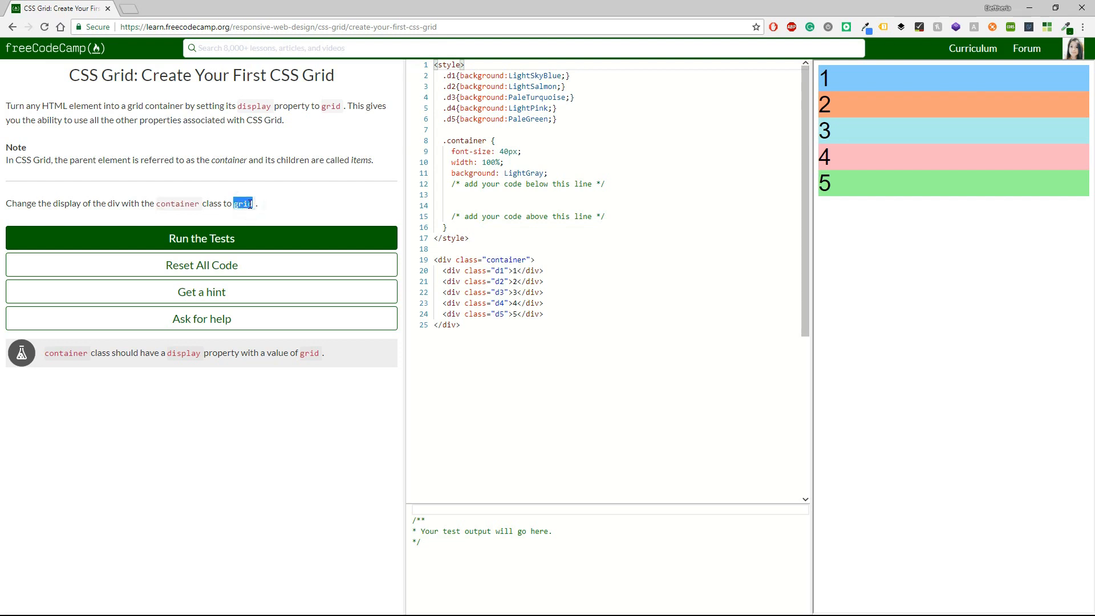
pyautogui.moveTo(476, 196)
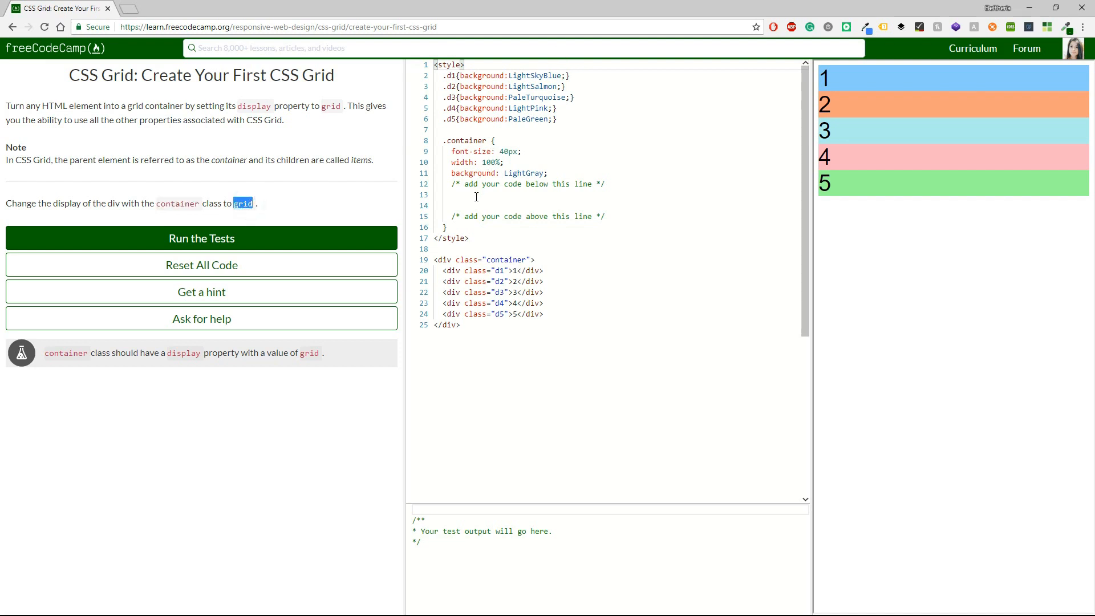
pyautogui.write('displa')
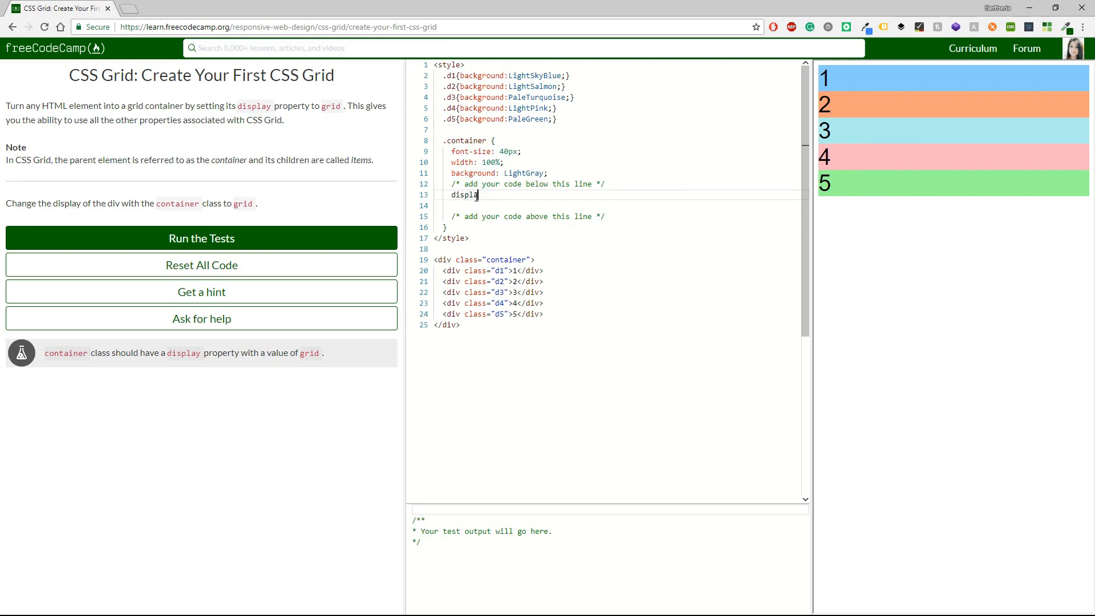
pyautogui.write('yL:')
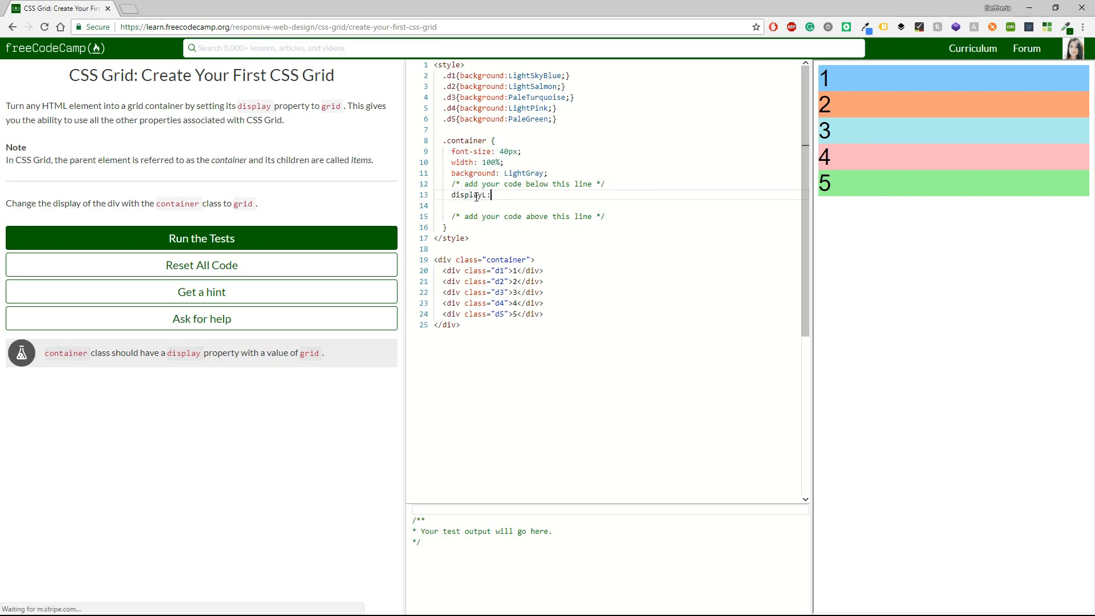
pyautogui.press('Backspace')
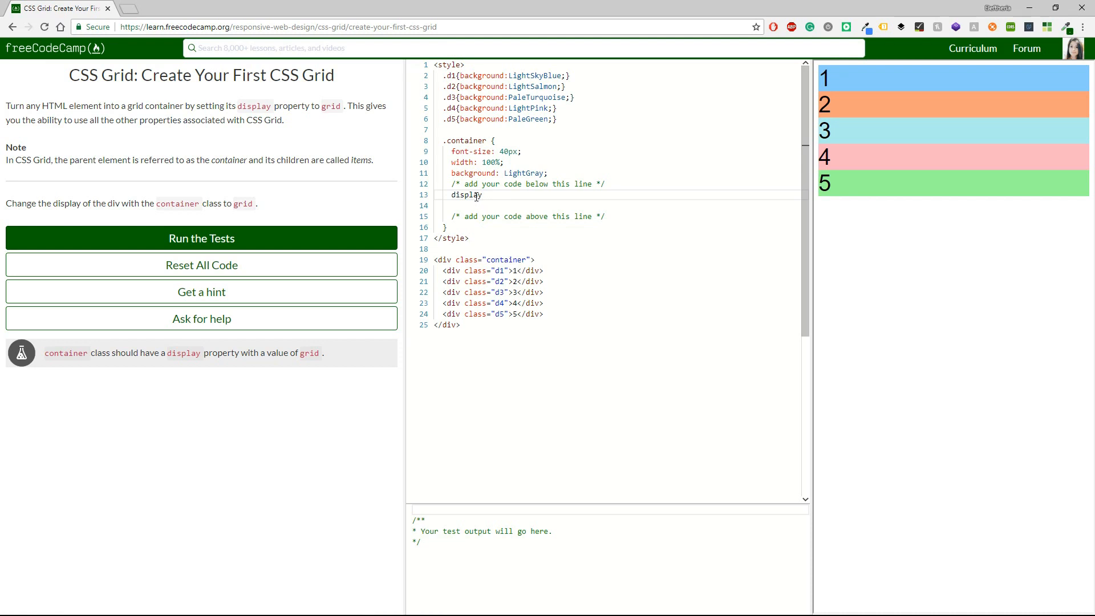
pyautogui.write(': grid')
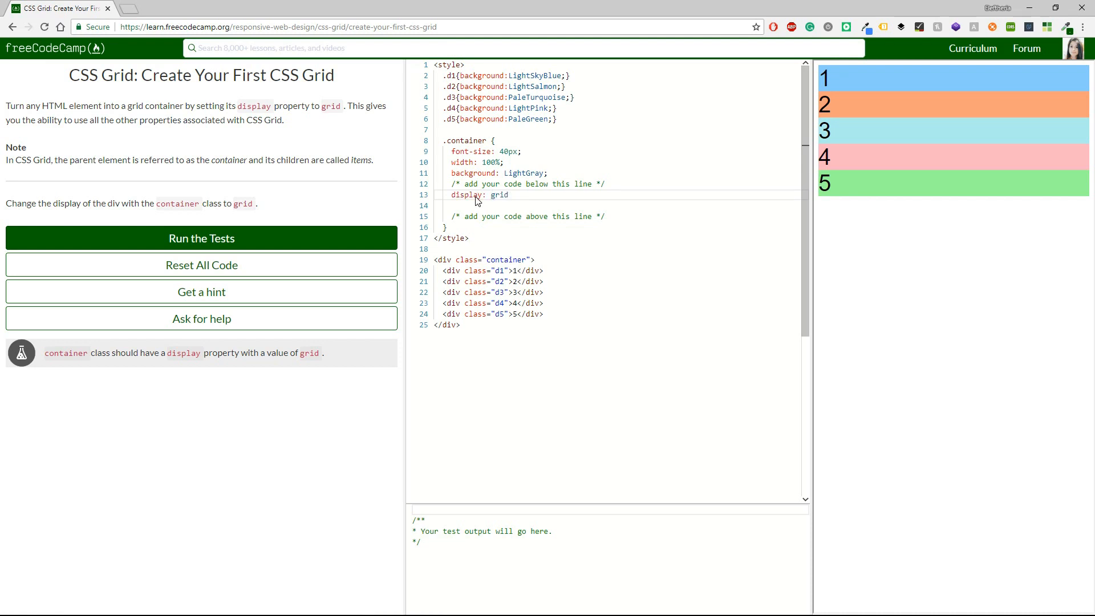
pyautogui.write(';')
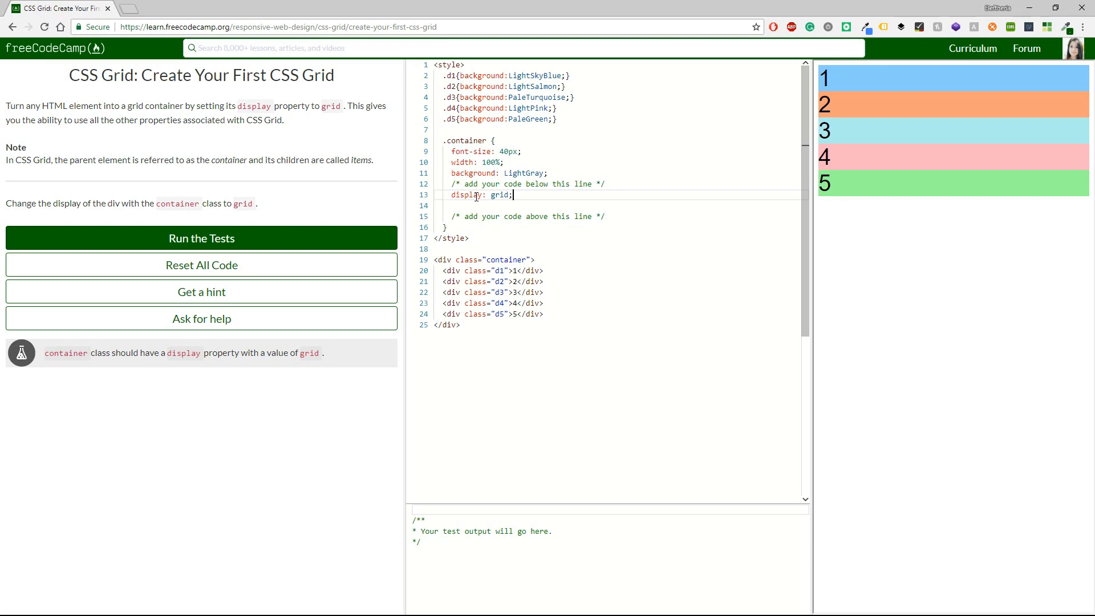
pyautogui.moveTo(477, 202)
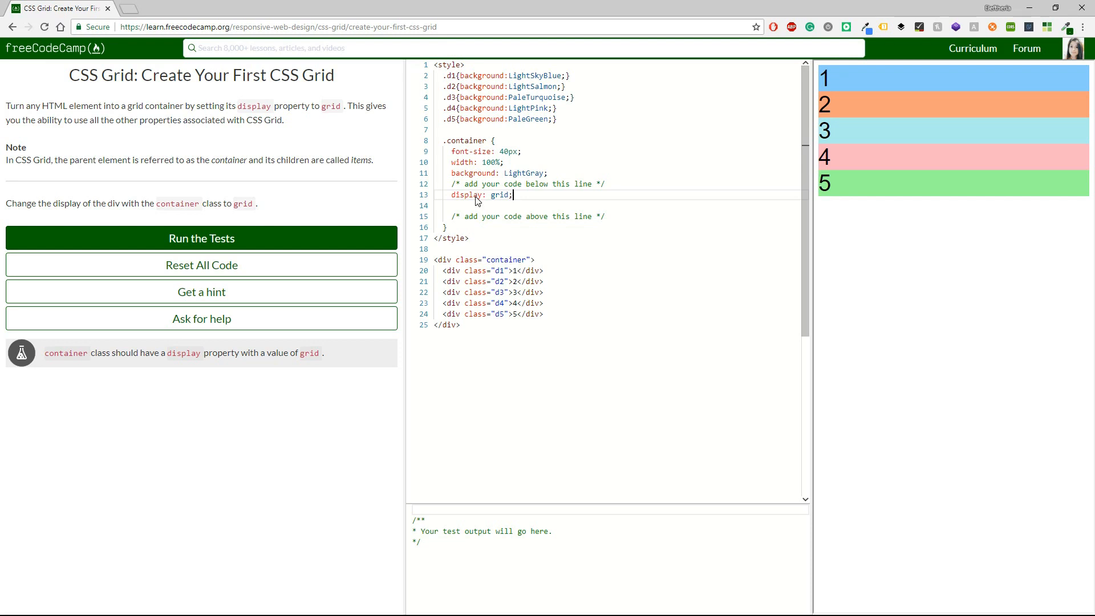
# - Run the tests and submit the passing solution to advance
pyautogui.click(201, 238)
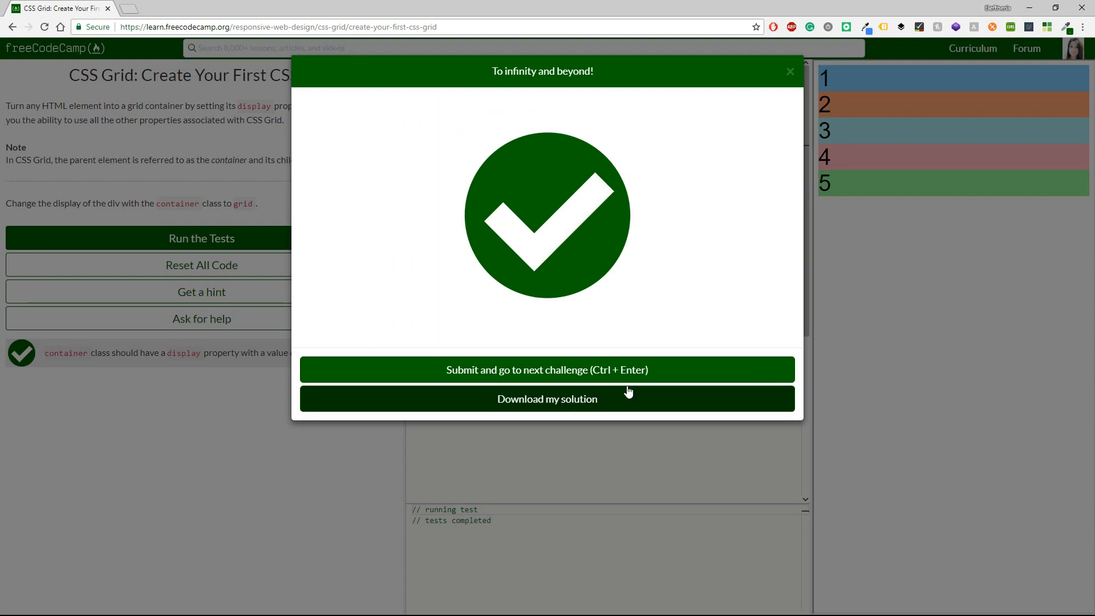
pyautogui.click(547, 370)
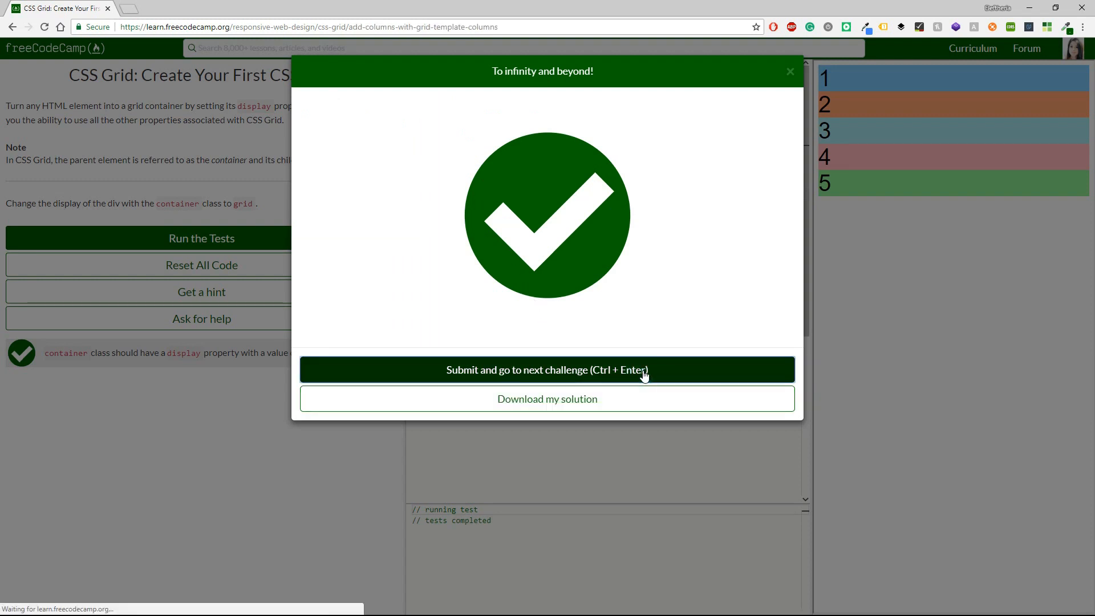
pyautogui.click(547, 369)
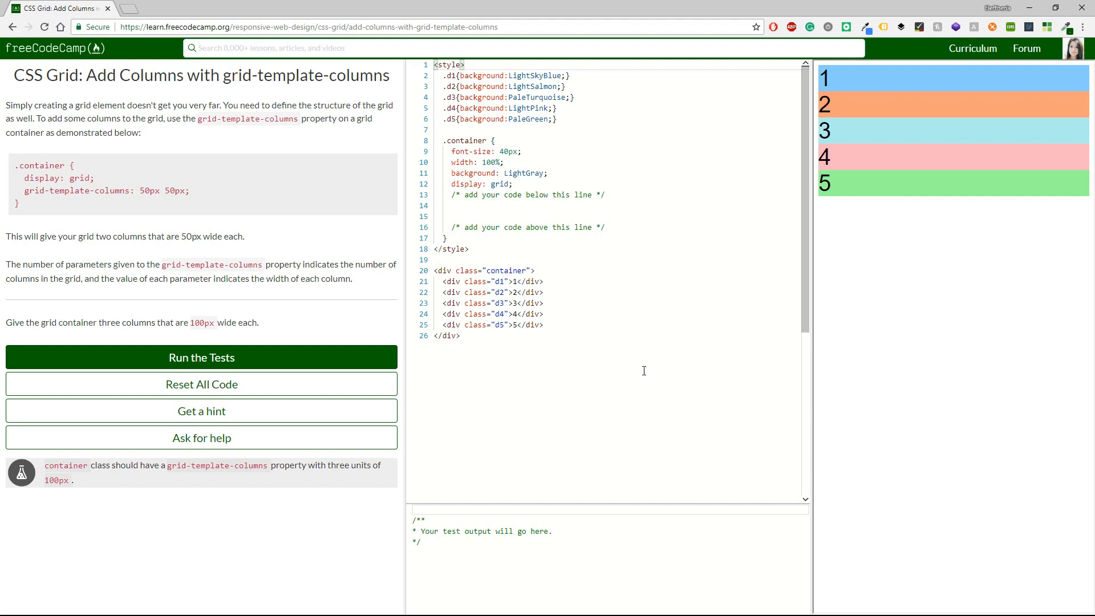
pyautogui.moveTo(175, 267)
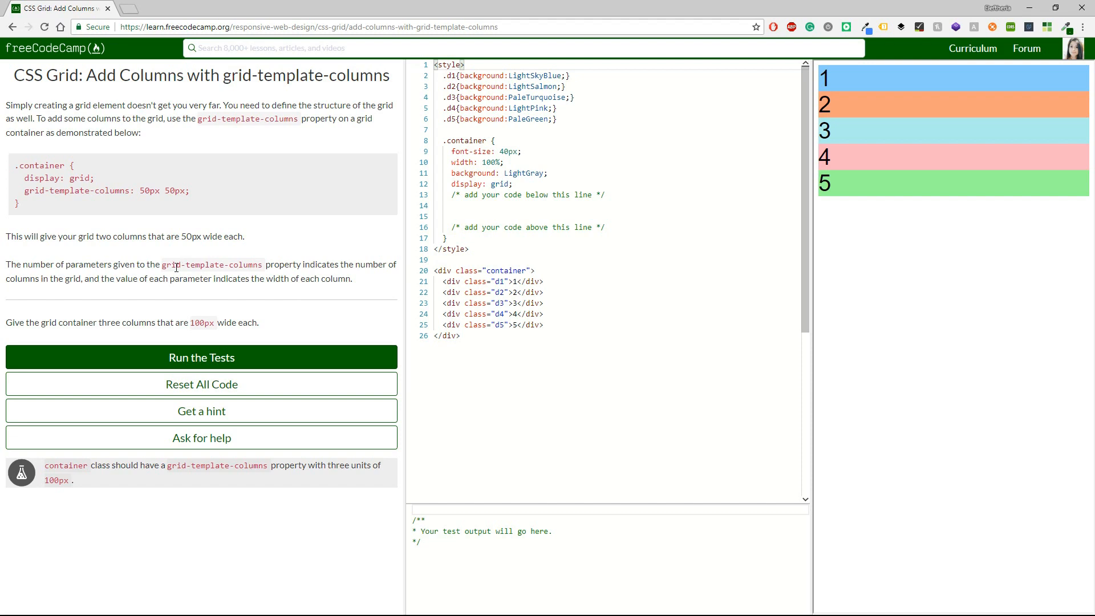
# - Highlight grid-template-columns in the Add Columns challenge instructions
pyautogui.doubleClick(211, 264)
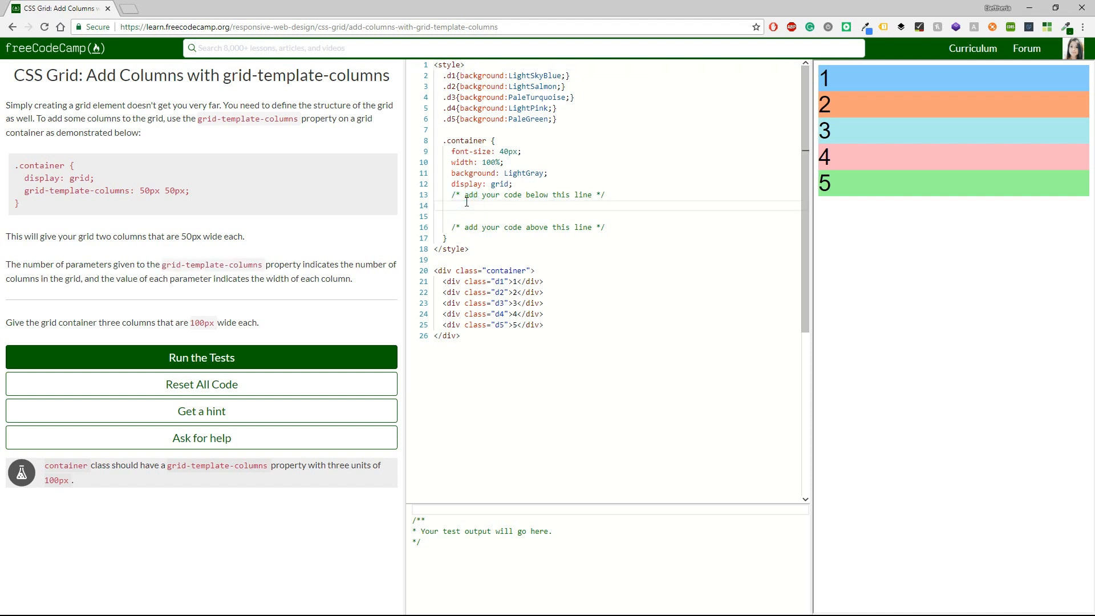
# - Write grid-template-columns: 100px 100px 100px; in the container rule
pyautogui.write('grid-template-columns:')
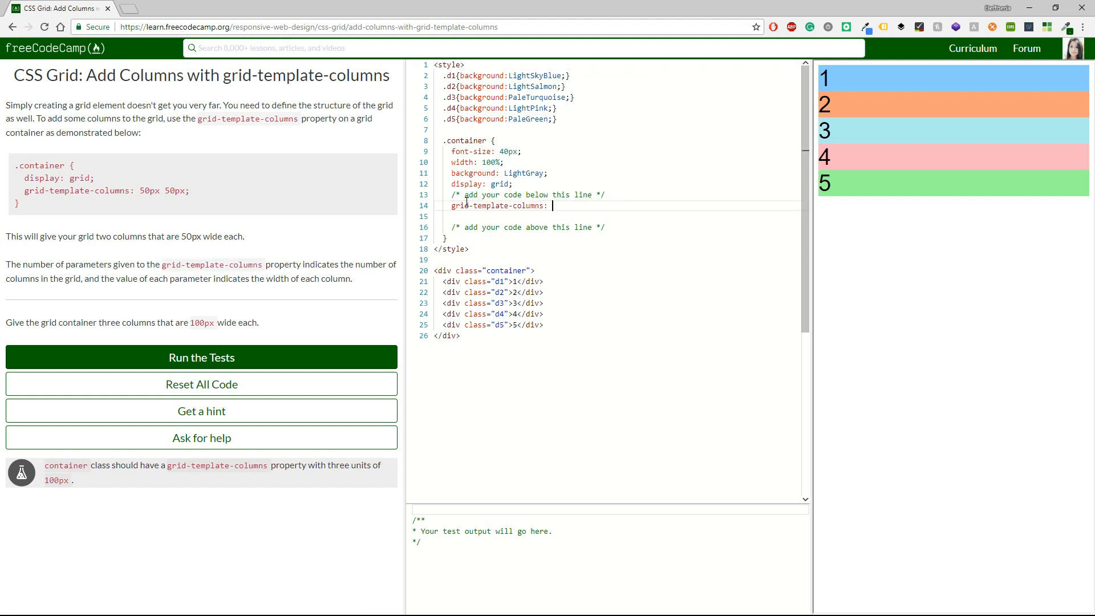
pyautogui.write('100px')
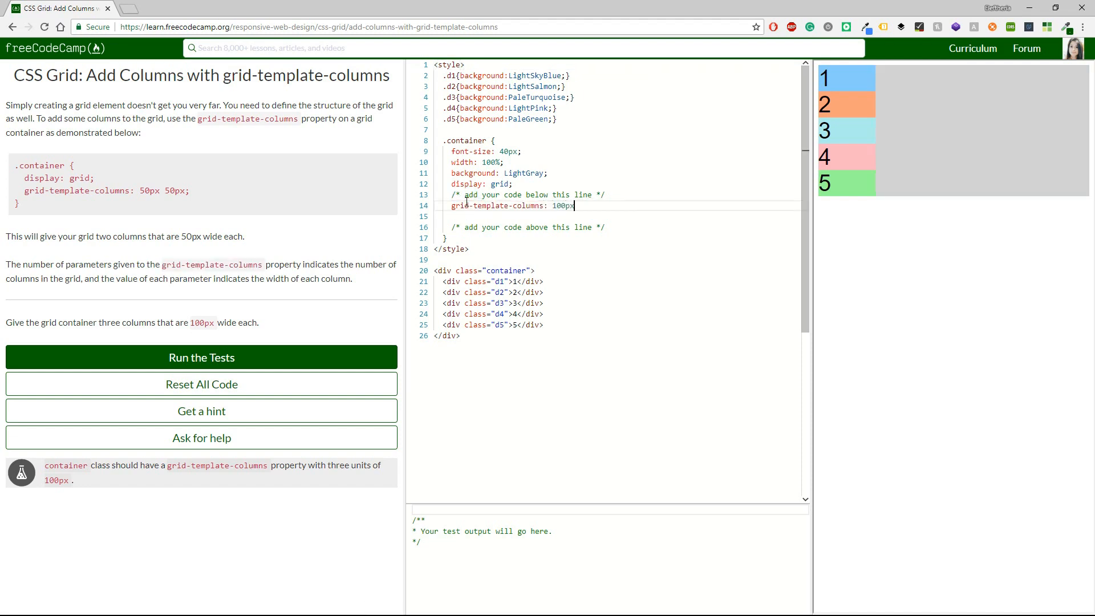
pyautogui.write('100px 100')
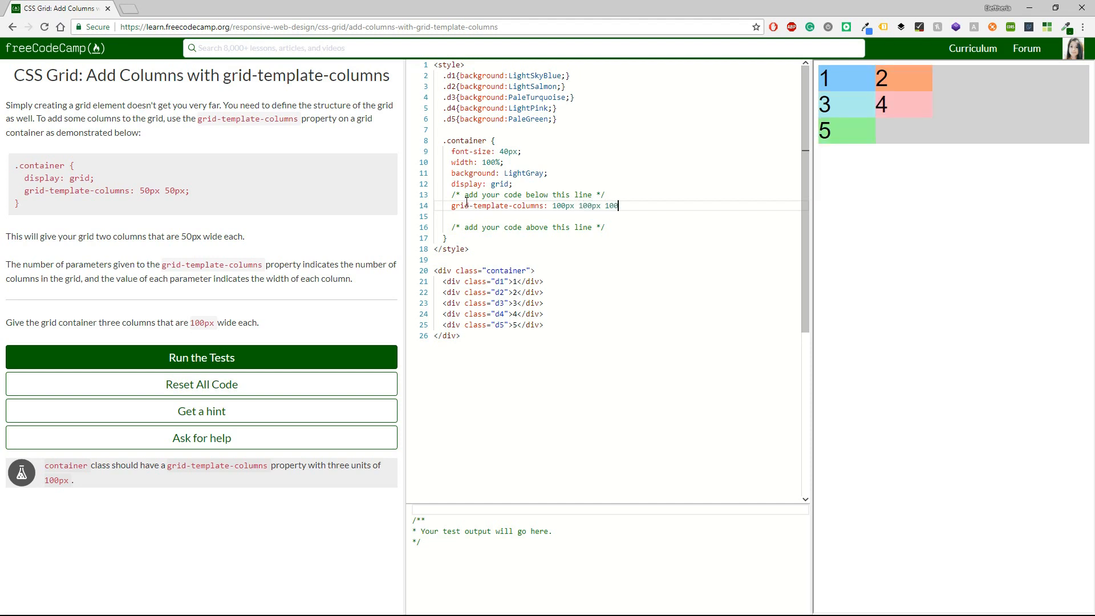
pyautogui.write('px;')
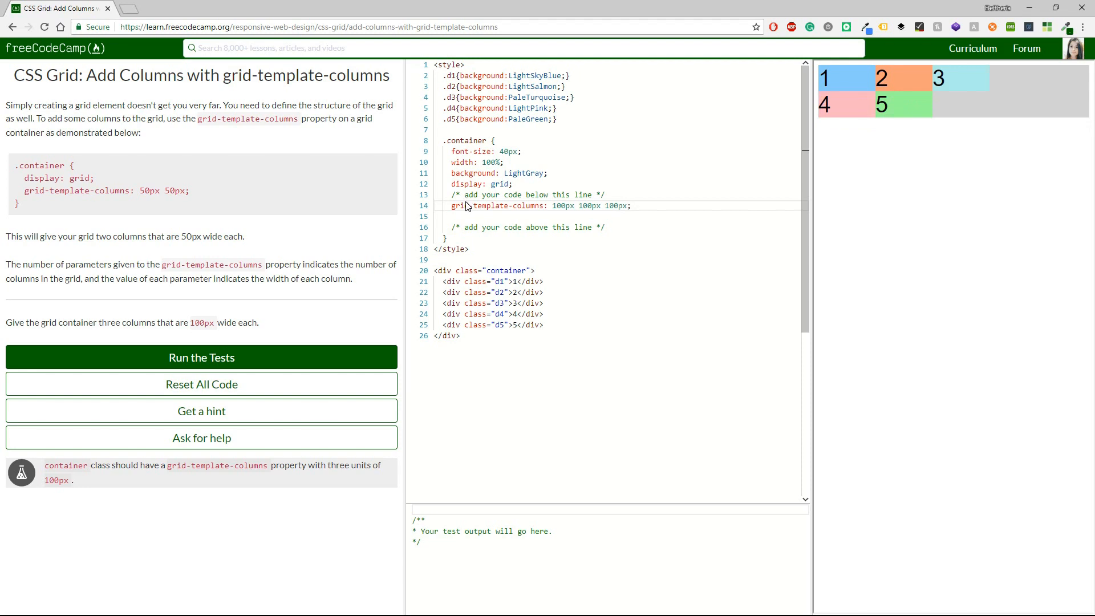
# - Run the tests and submit to load the Add Rows challenge
pyautogui.click(201, 357)
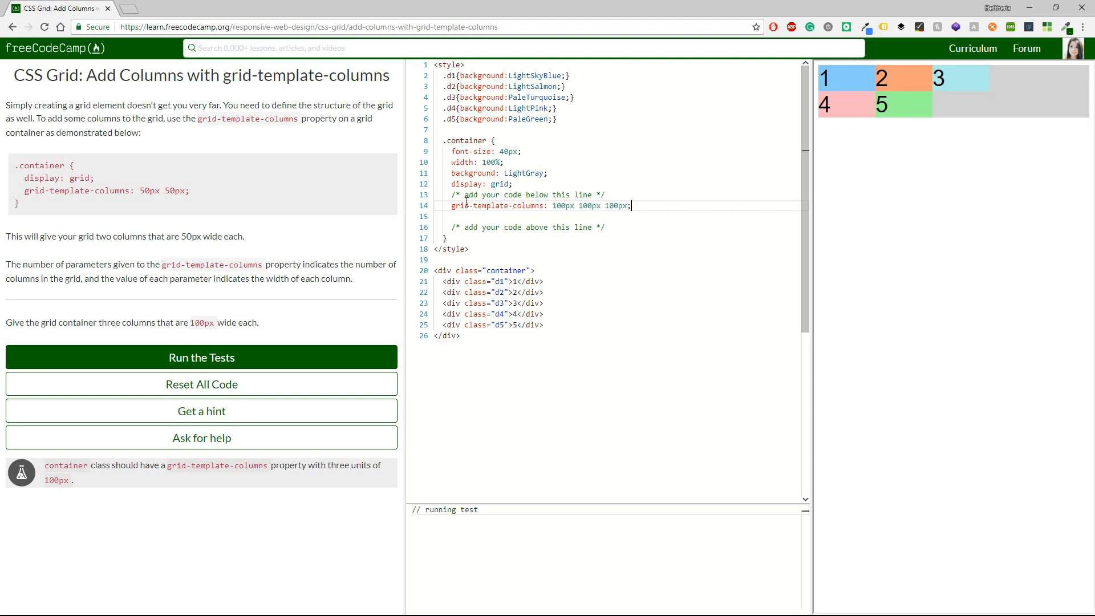
pyautogui.click(202, 357)
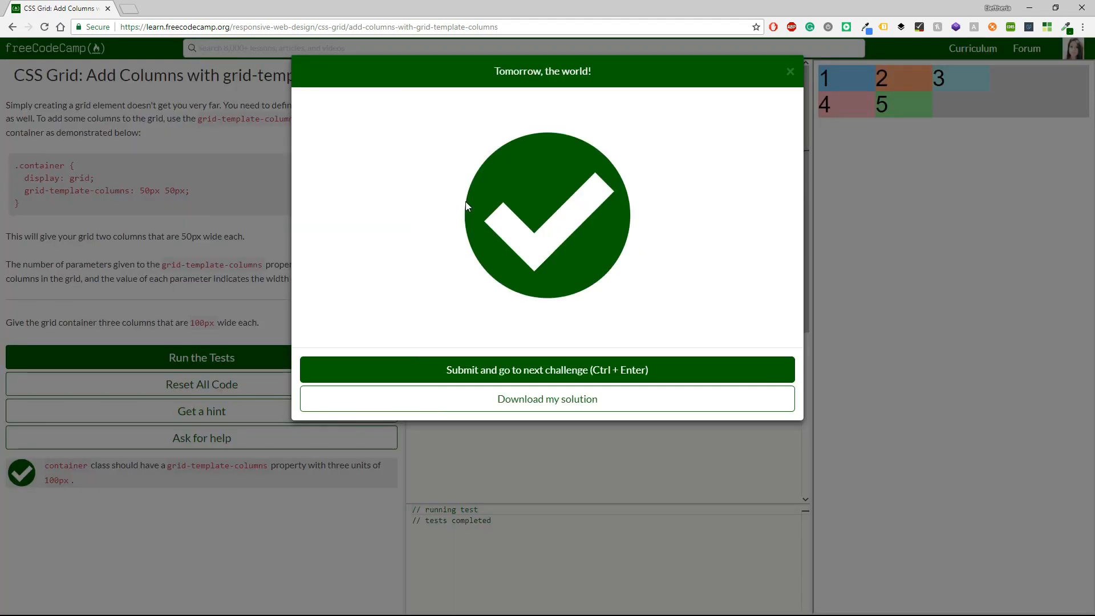
pyautogui.click(547, 369)
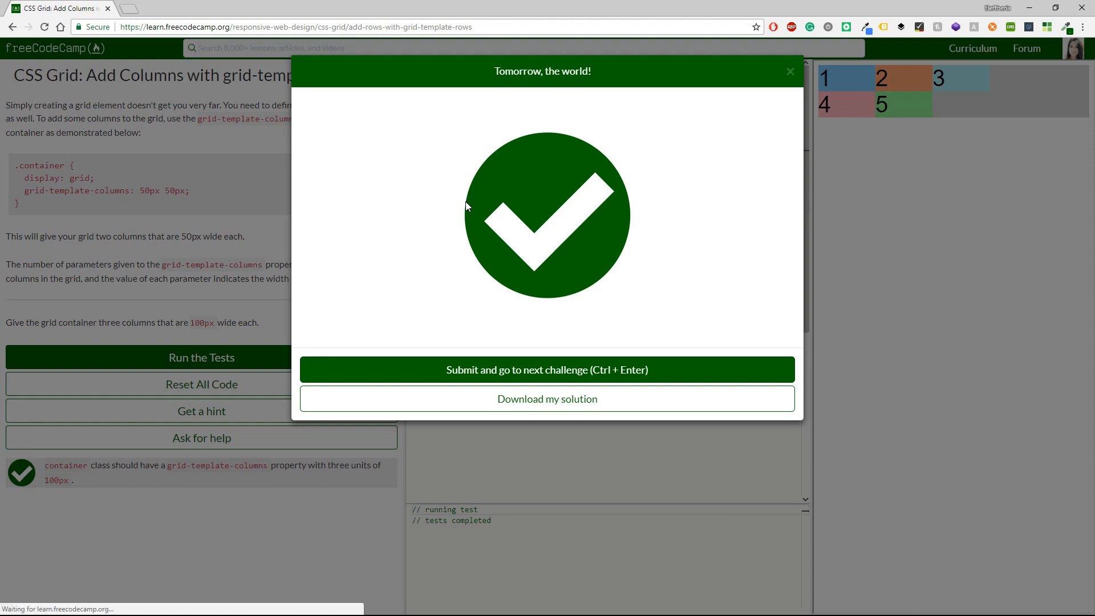
pyautogui.click(547, 369)
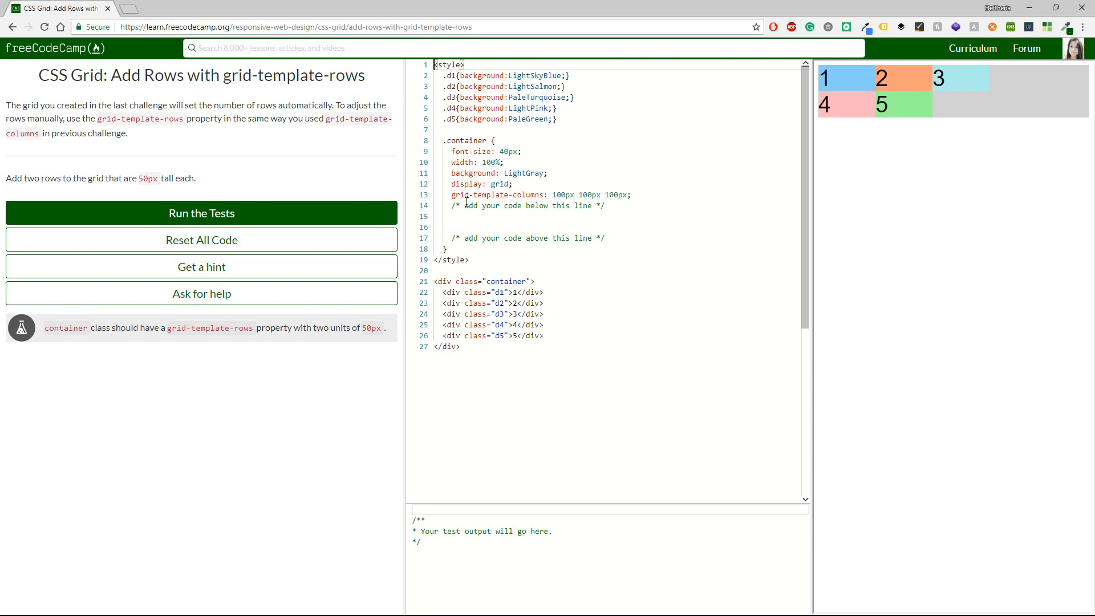
pyautogui.moveTo(275, 142)
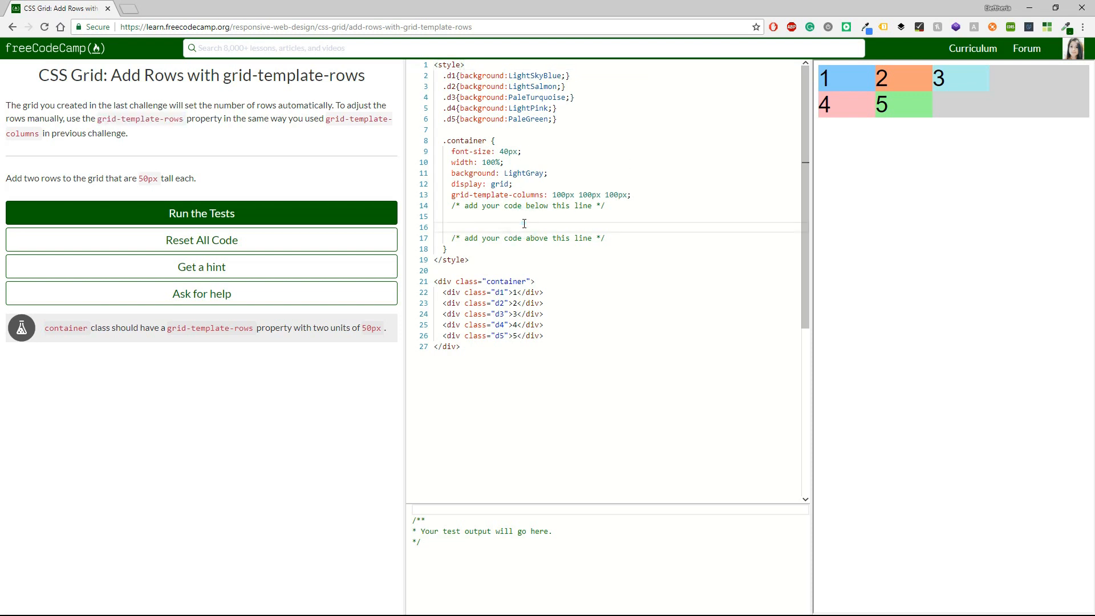
# - Add grid-template-rows: 50px 50px;, pass the tests and submit for the units challenge
pyautogui.write('grid-template-rows:')
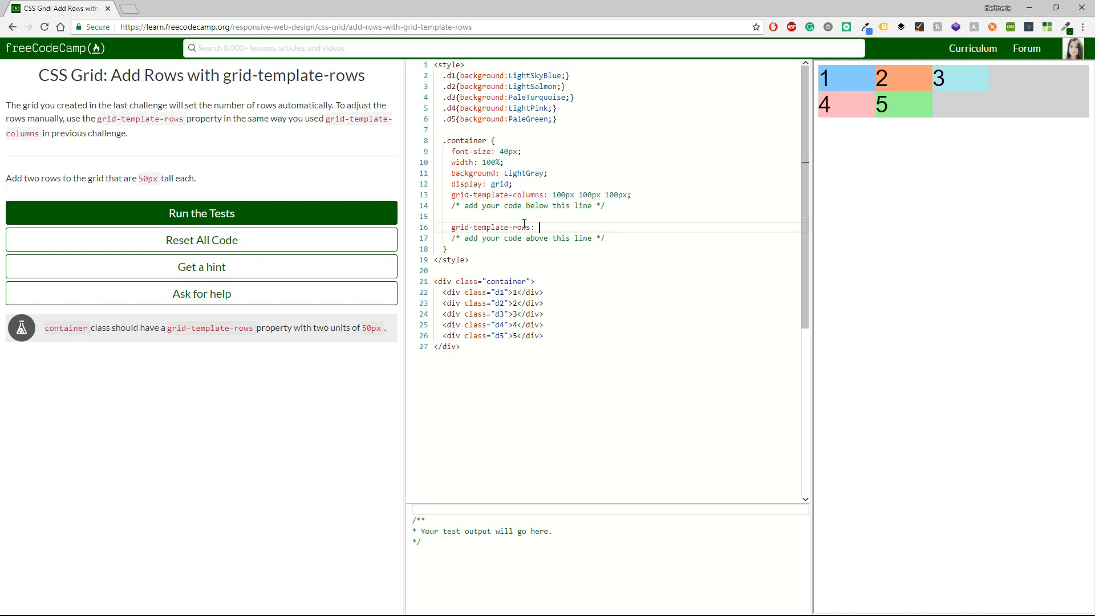
pyautogui.write('50px 50px')
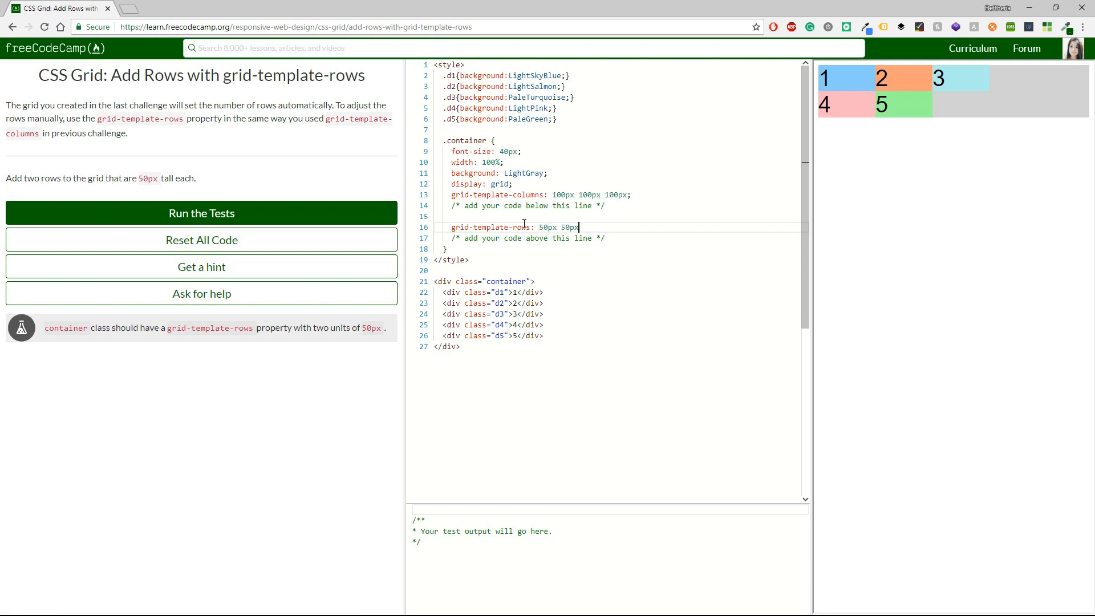
pyautogui.click(201, 213)
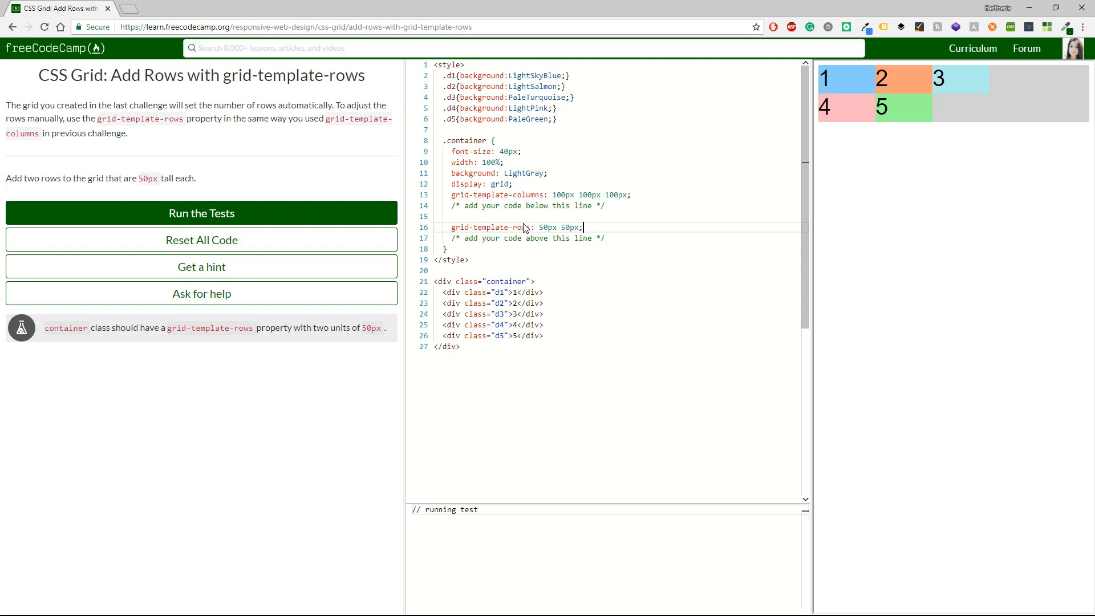
pyautogui.click(202, 212)
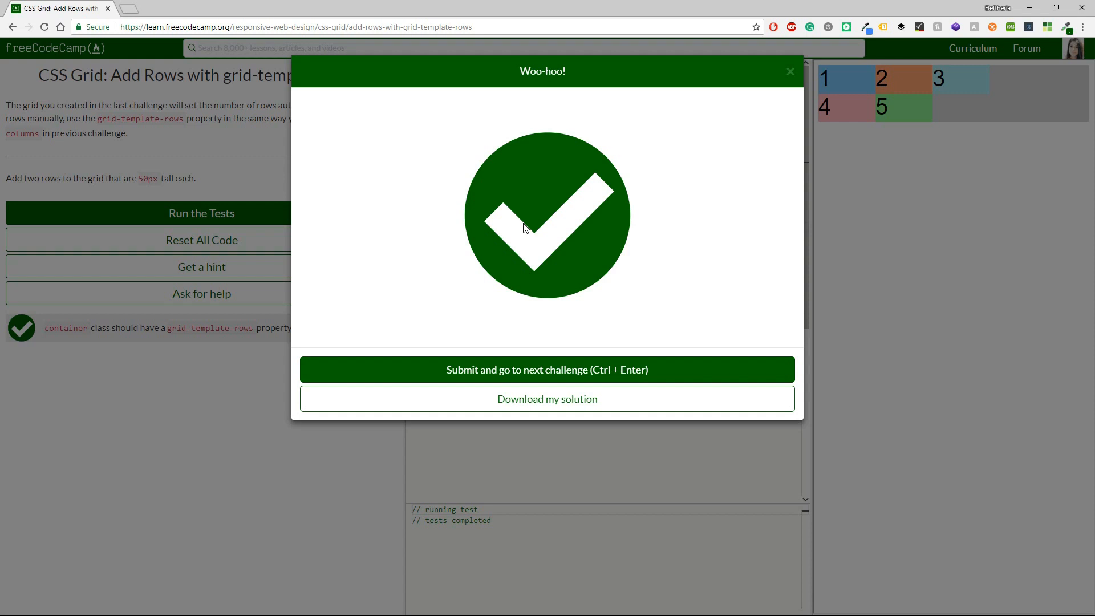
pyautogui.click(547, 370)
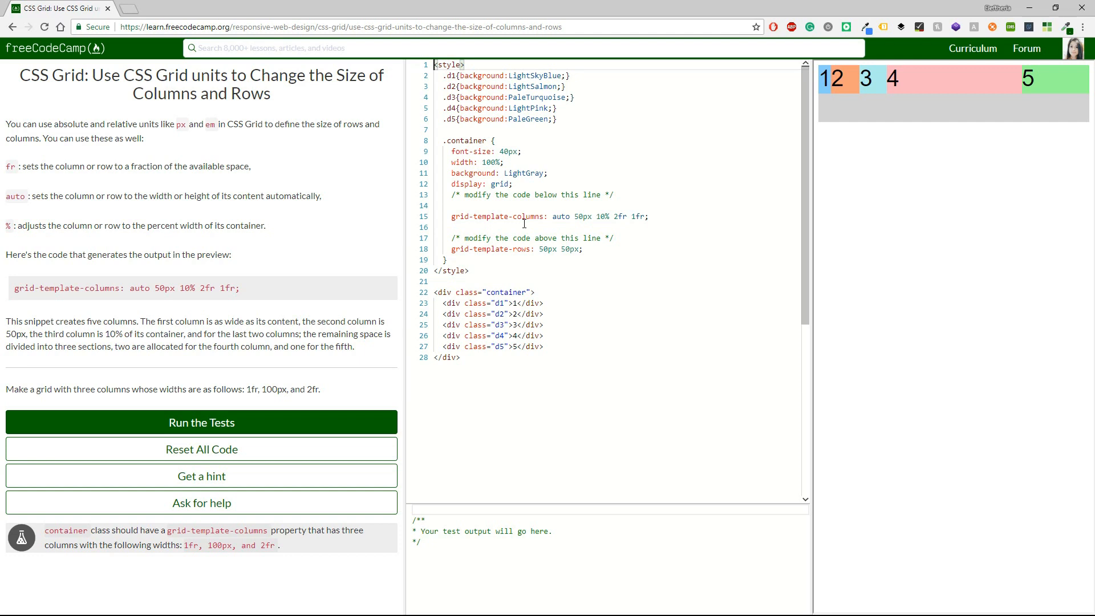
pyautogui.moveTo(14, 292)
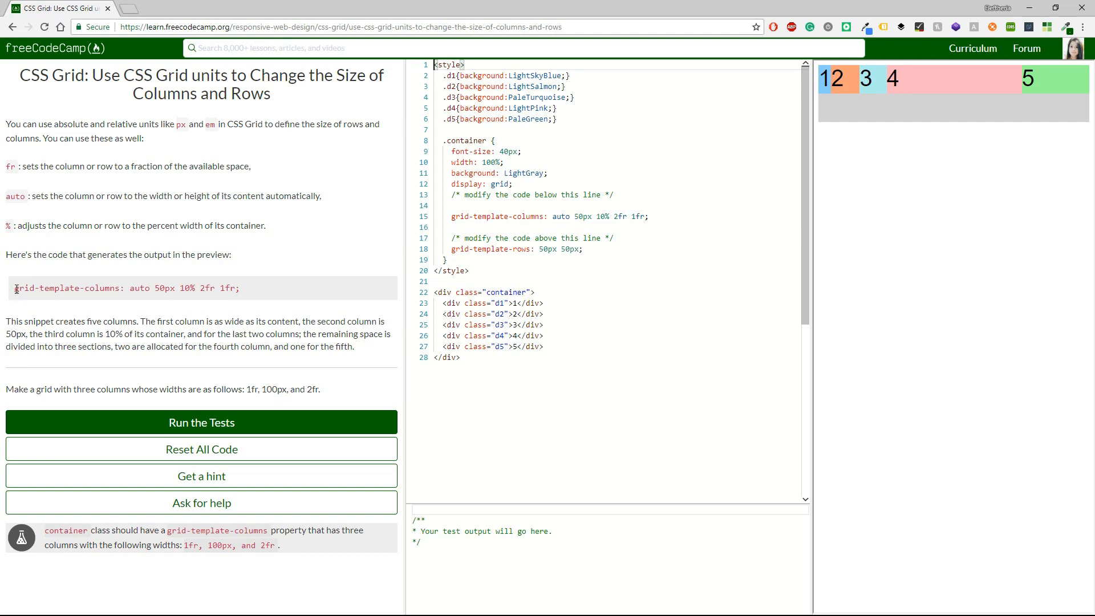
# - Write grid-template-columns: 1fr 100px 2fr; on line 16
pyautogui.doubleClick(63, 288)
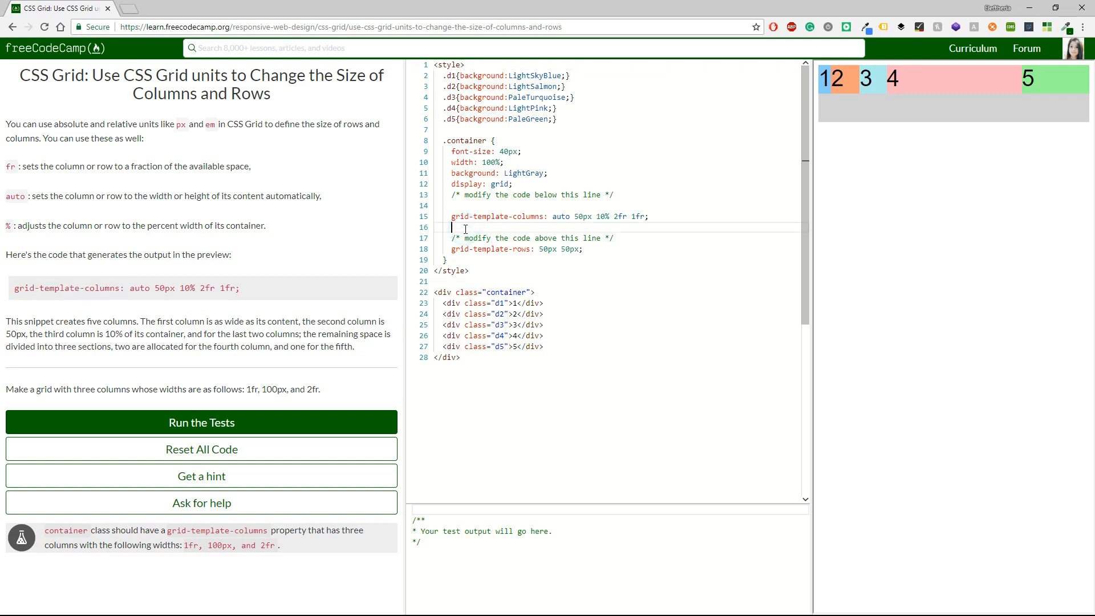
pyautogui.write('grid-template-columns::')
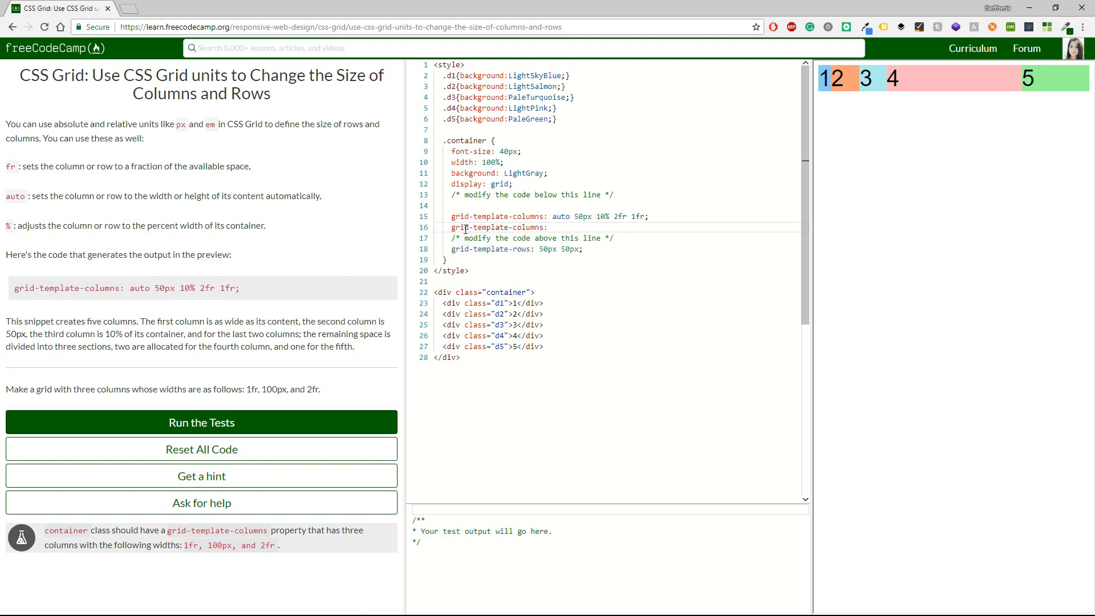
pyautogui.write('1fr')
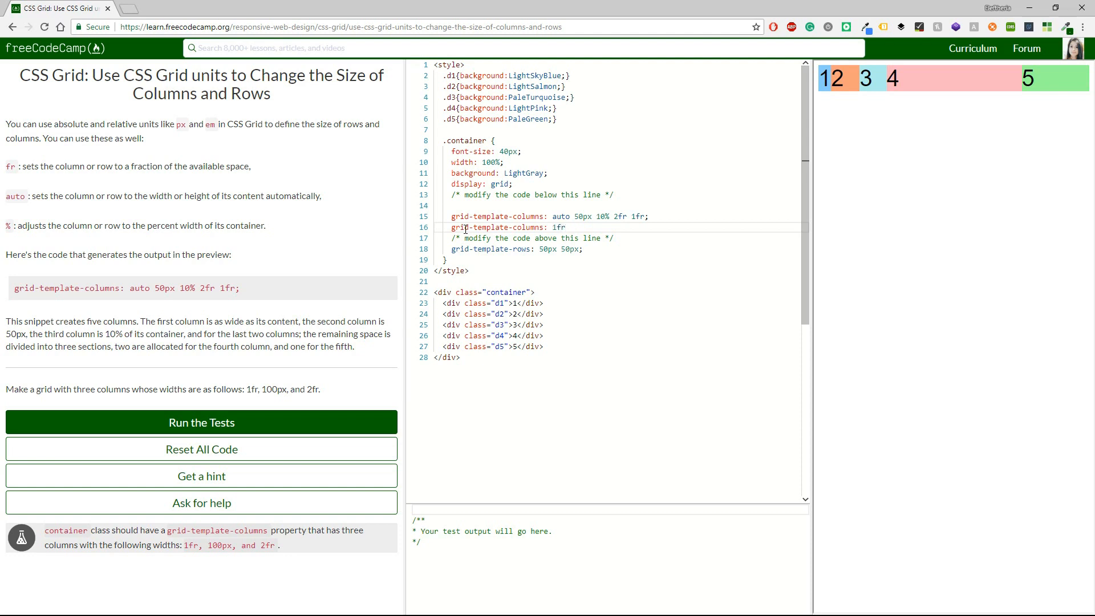
pyautogui.write('100px')
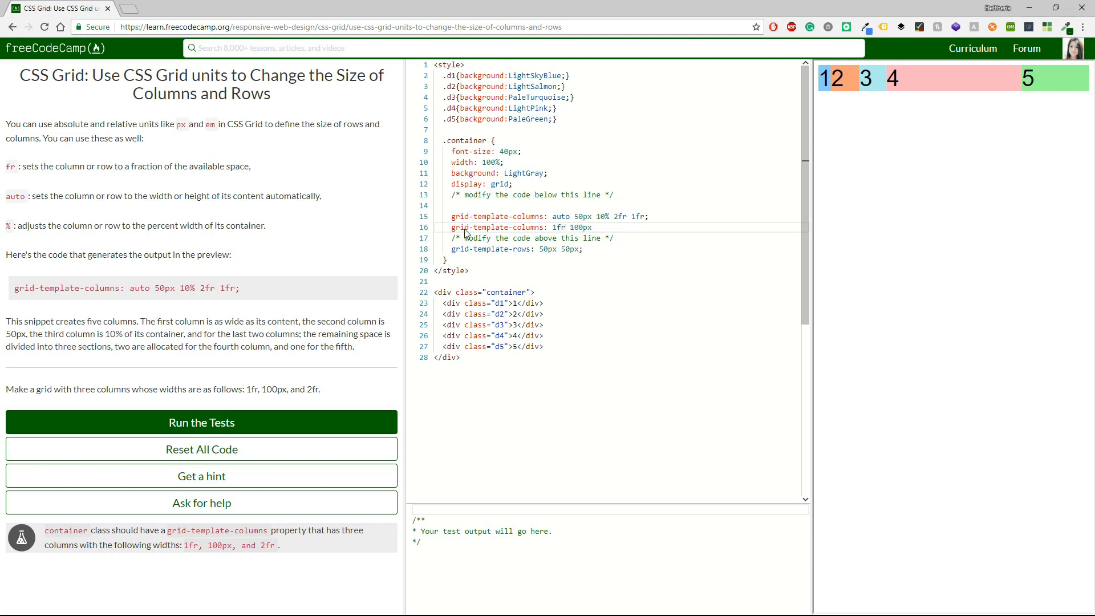
pyautogui.write('2fr')
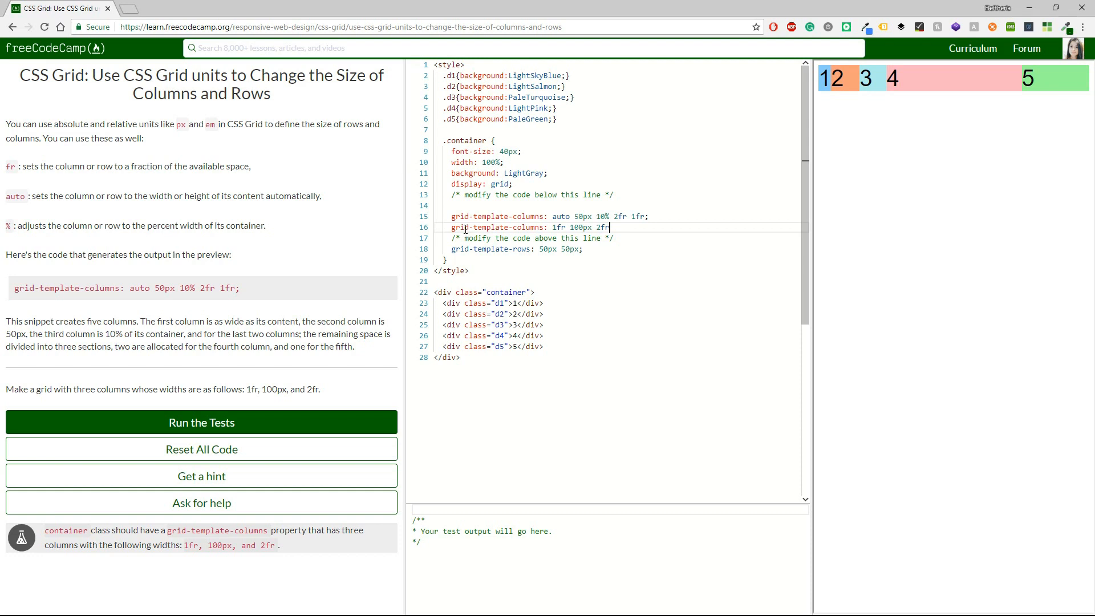
# - Run the tests and submit to open the grid-column-gap challenge
pyautogui.click(201, 423)
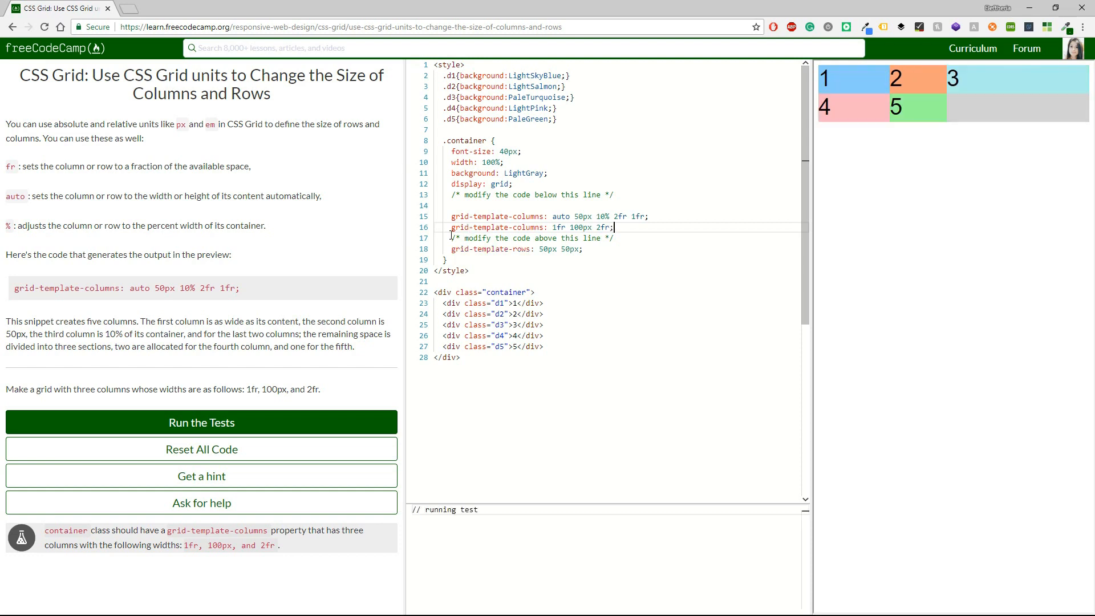
pyautogui.click(201, 422)
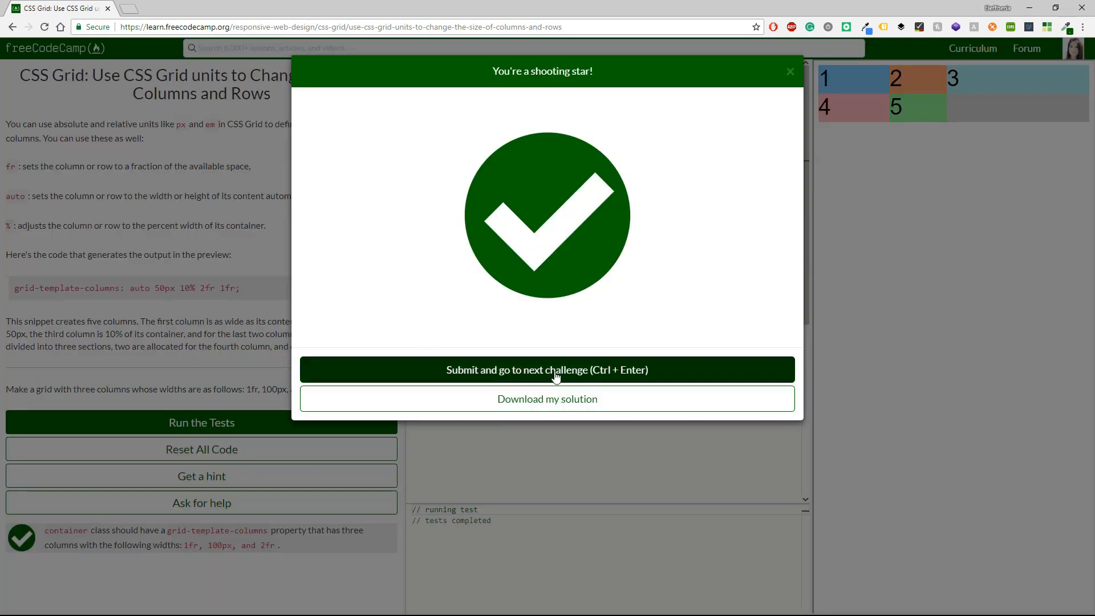
pyautogui.click(547, 370)
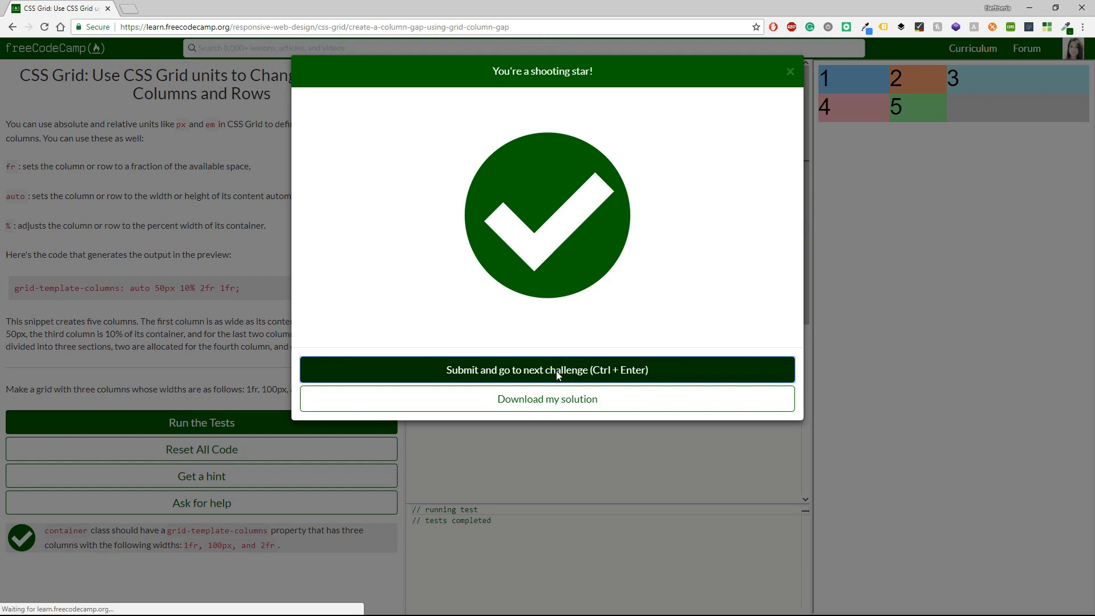
pyautogui.click(547, 370)
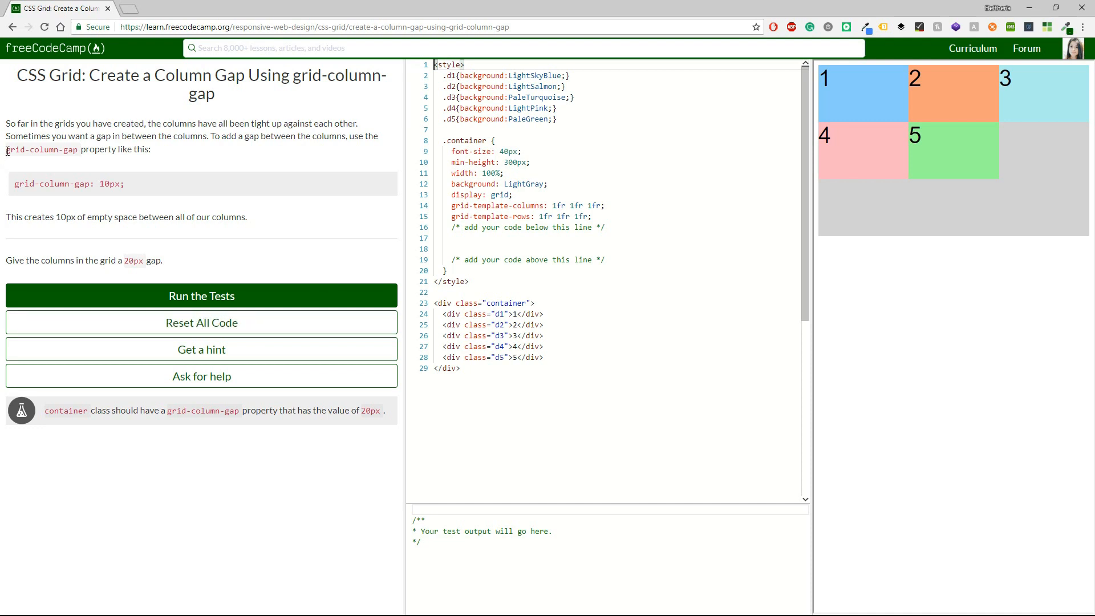
# - Add grid-column-gap: 20px; on line 17 of the container rule
pyautogui.doubleClick(41, 149)
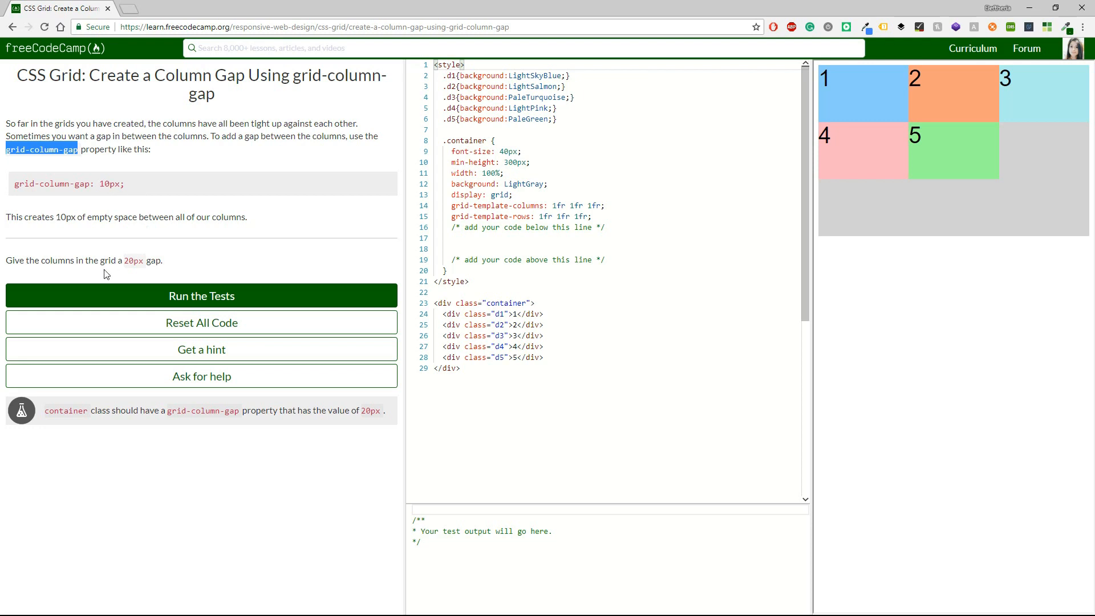
pyautogui.click(470, 240)
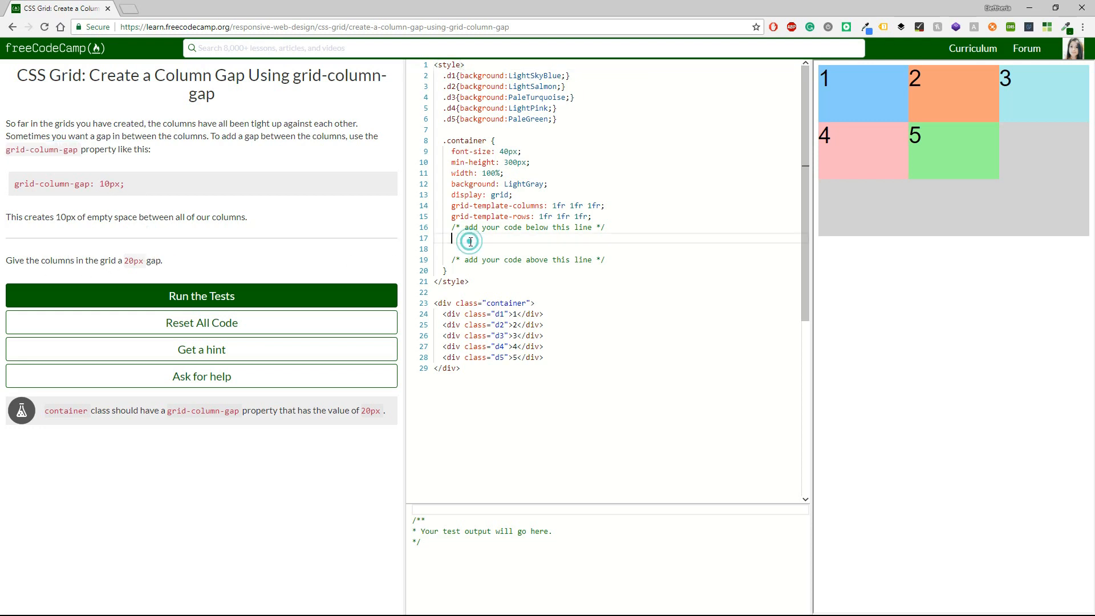
pyautogui.write('grid-column-gap:')
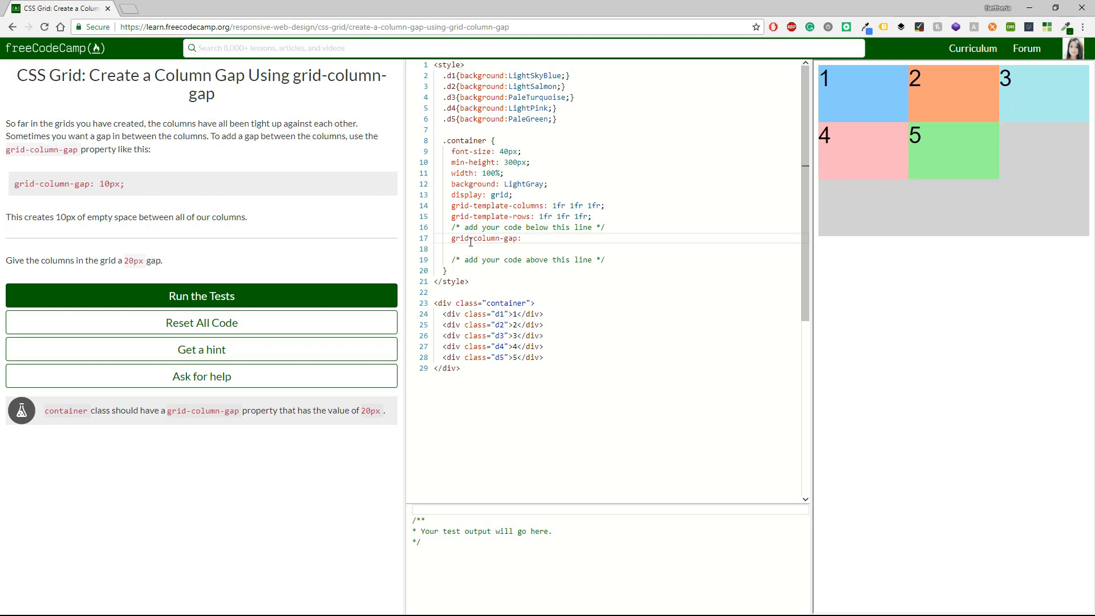
pyautogui.write('20px;')
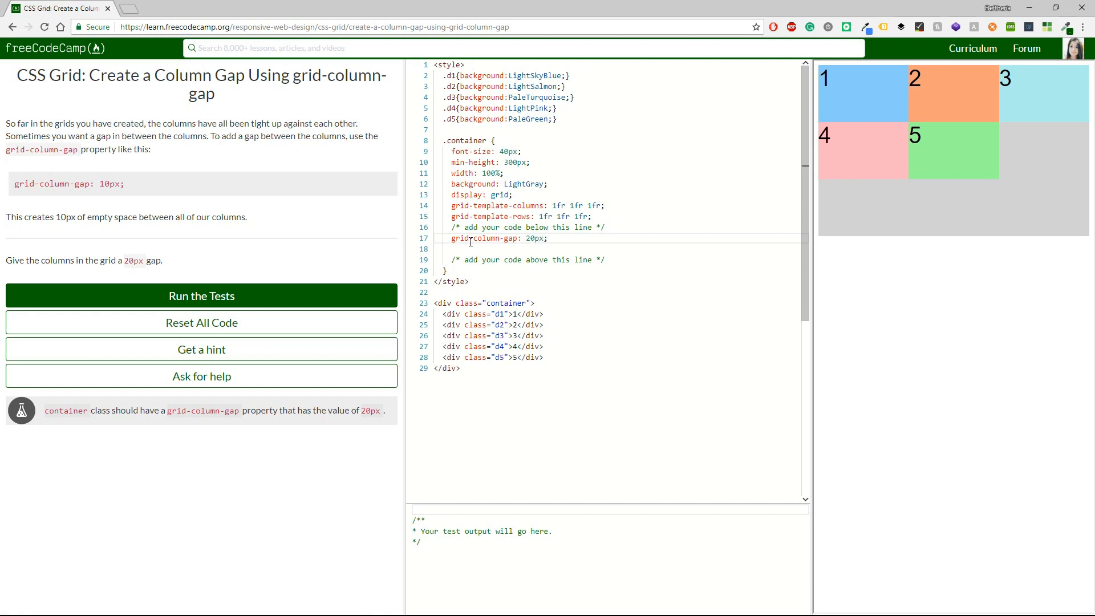
# - Pass the column gap tests and advance to the Row Gap challenge
pyautogui.click(201, 295)
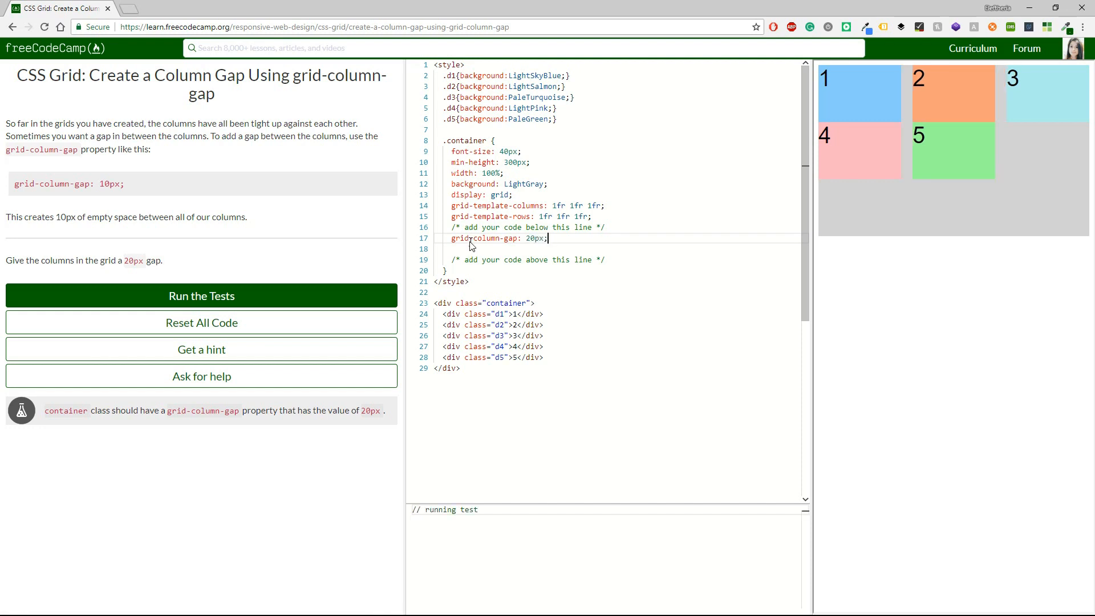
pyautogui.click(202, 295)
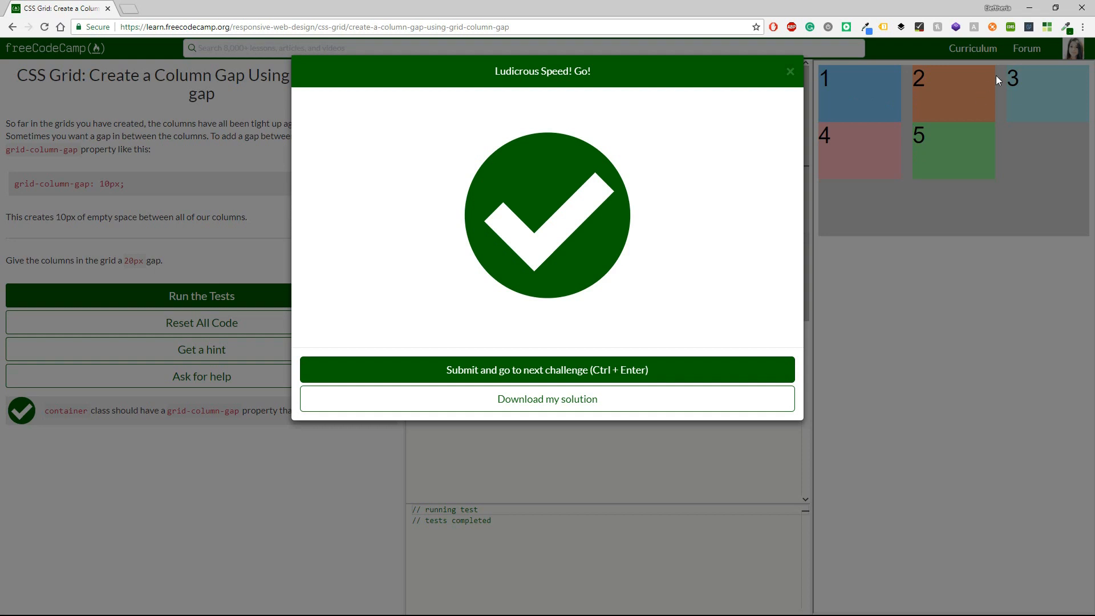
pyautogui.click(547, 369)
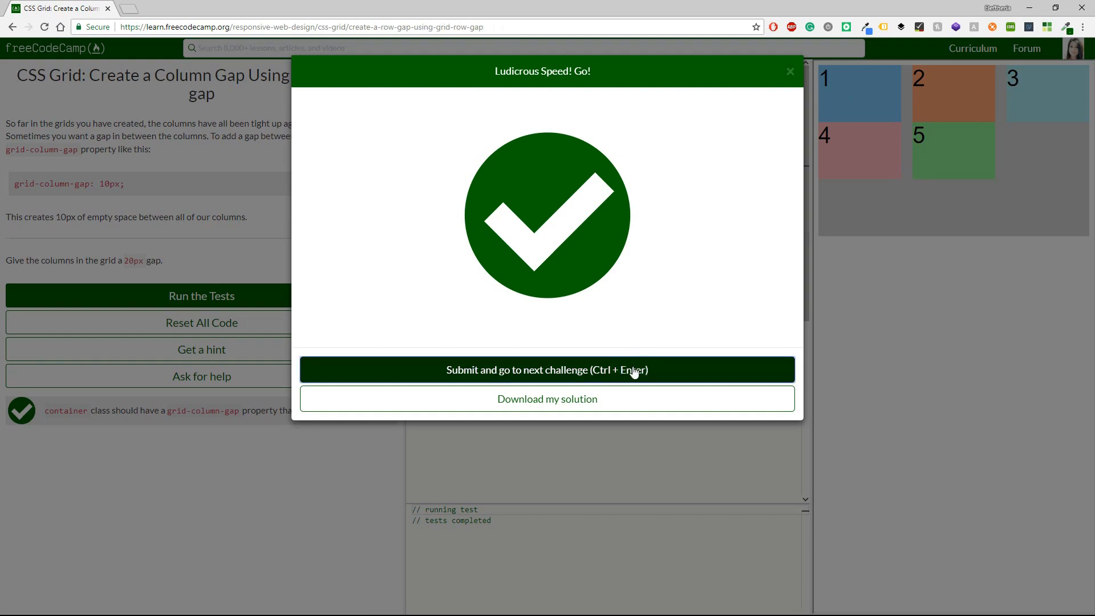
pyautogui.click(547, 370)
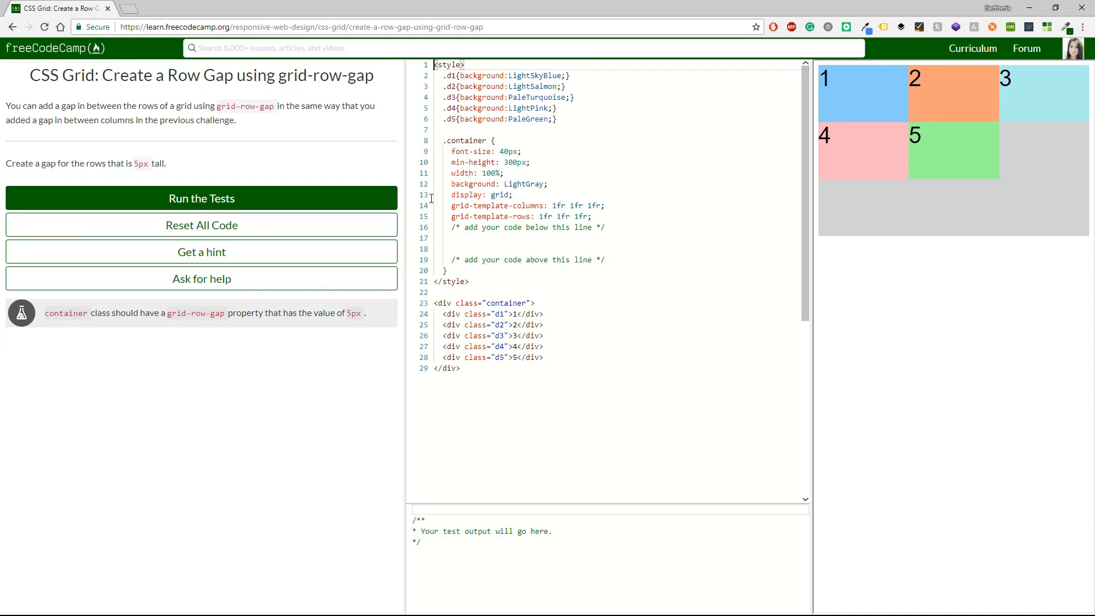
# - Add grid-row-gap: 5px; on line 17
pyautogui.doubleClick(243, 105)
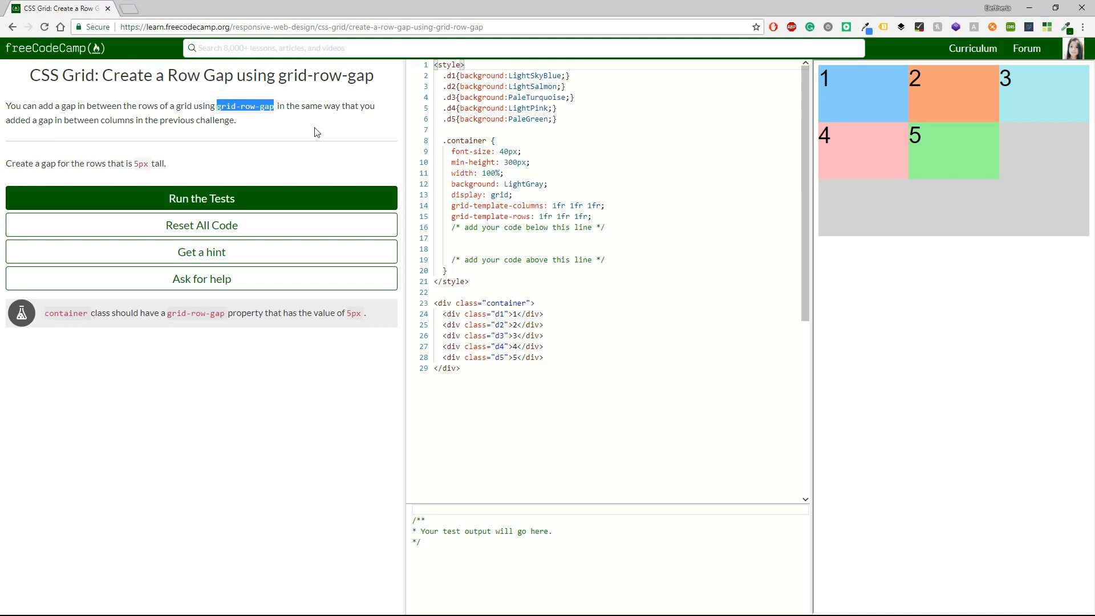
pyautogui.write('grid-row-gap')
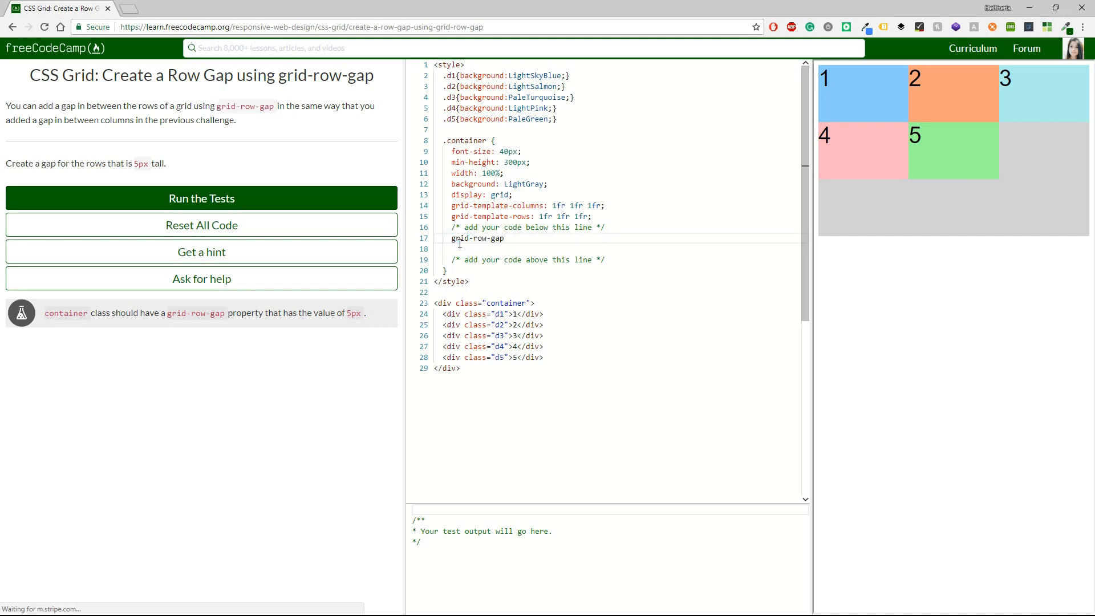
pyautogui.write(': 5')
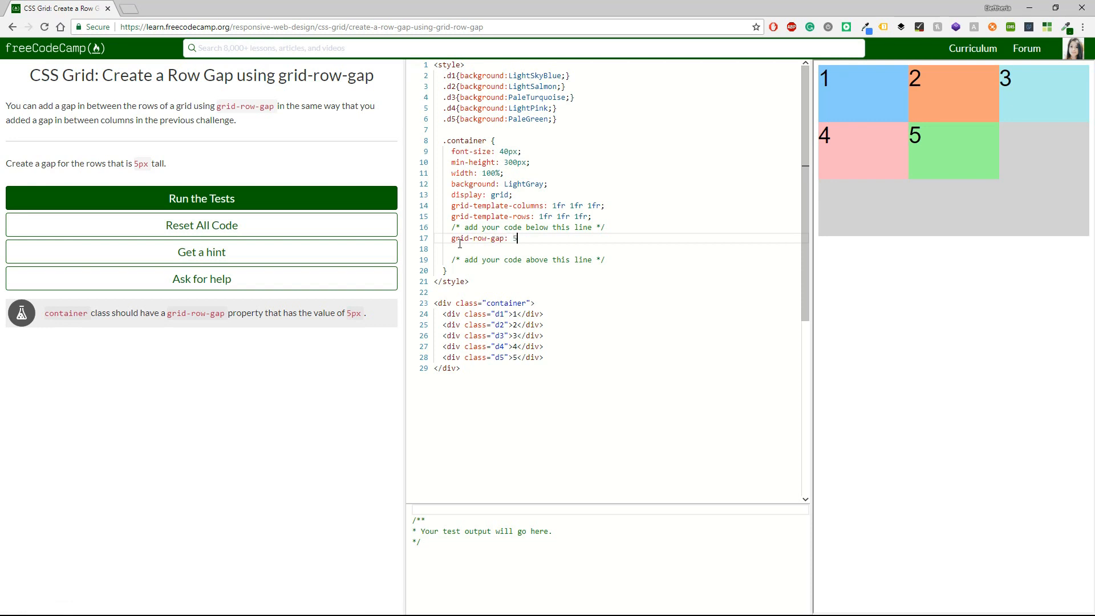
pyautogui.write('px;')
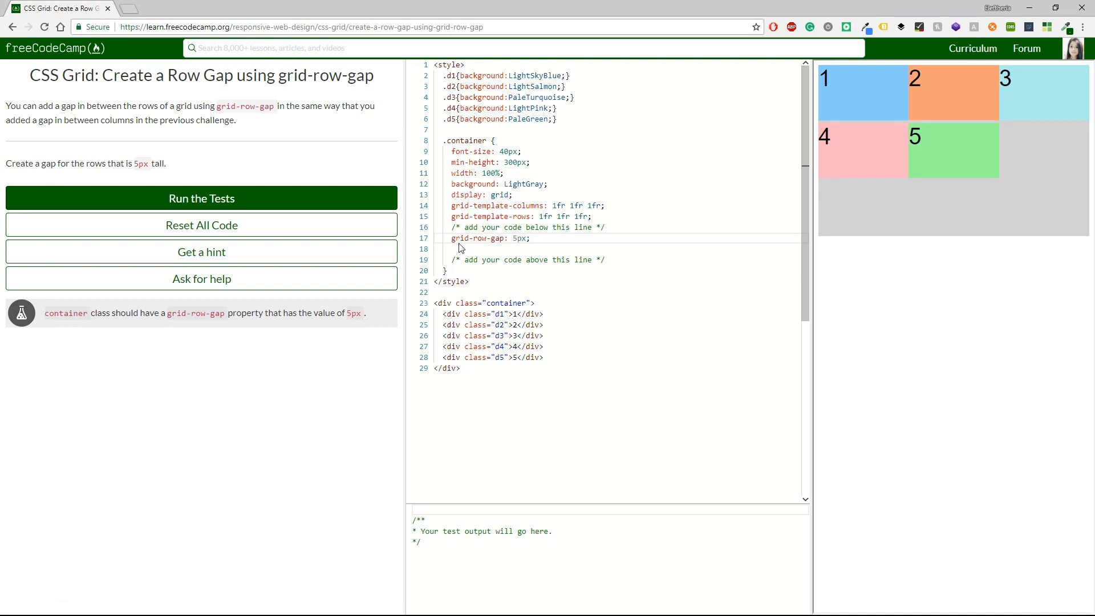
# - Run the tests and submit to reach the grid-gap challenge
pyautogui.click(202, 198)
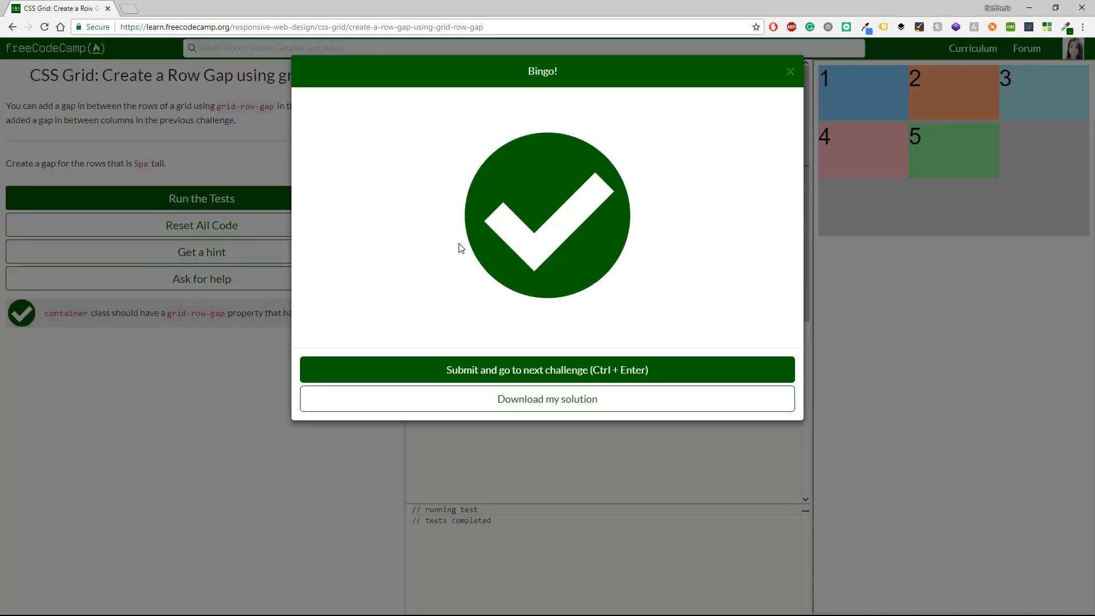
pyautogui.moveTo(950, 130)
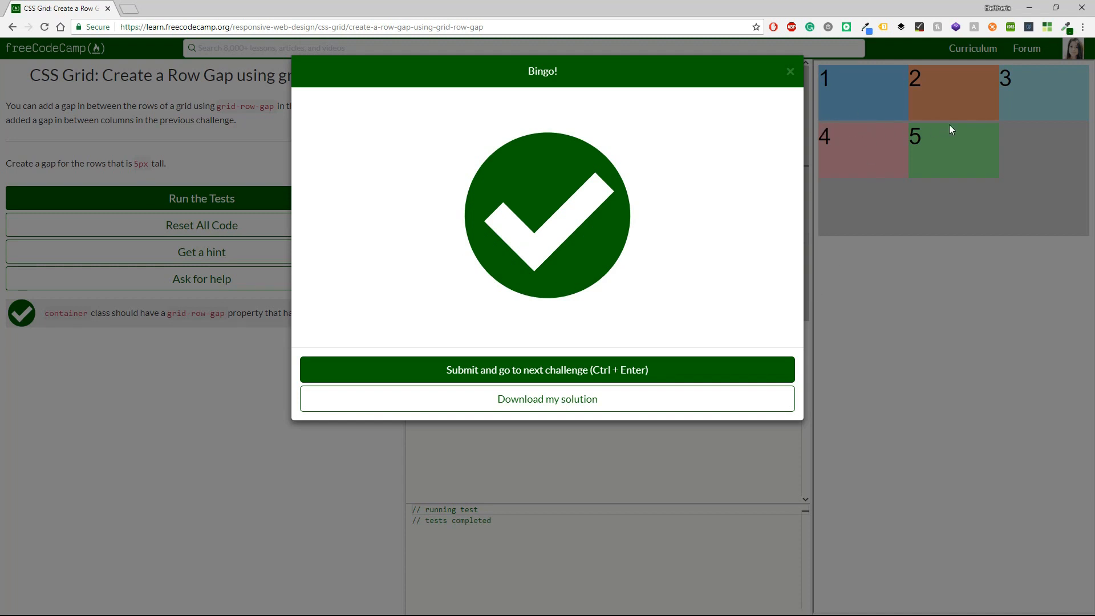
pyautogui.moveTo(919, 91)
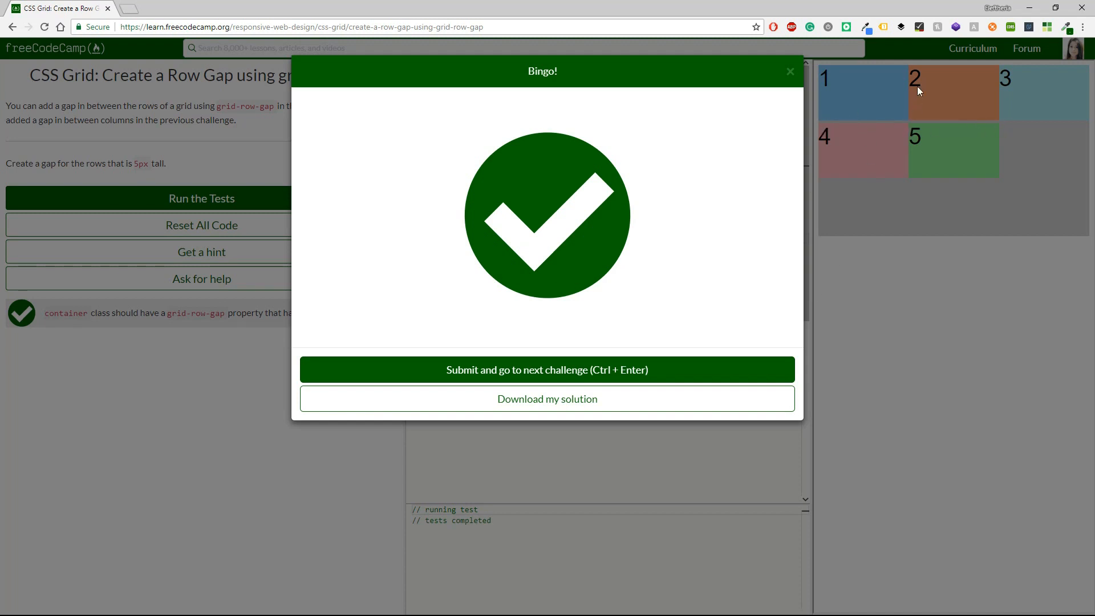
pyautogui.moveTo(908, 173)
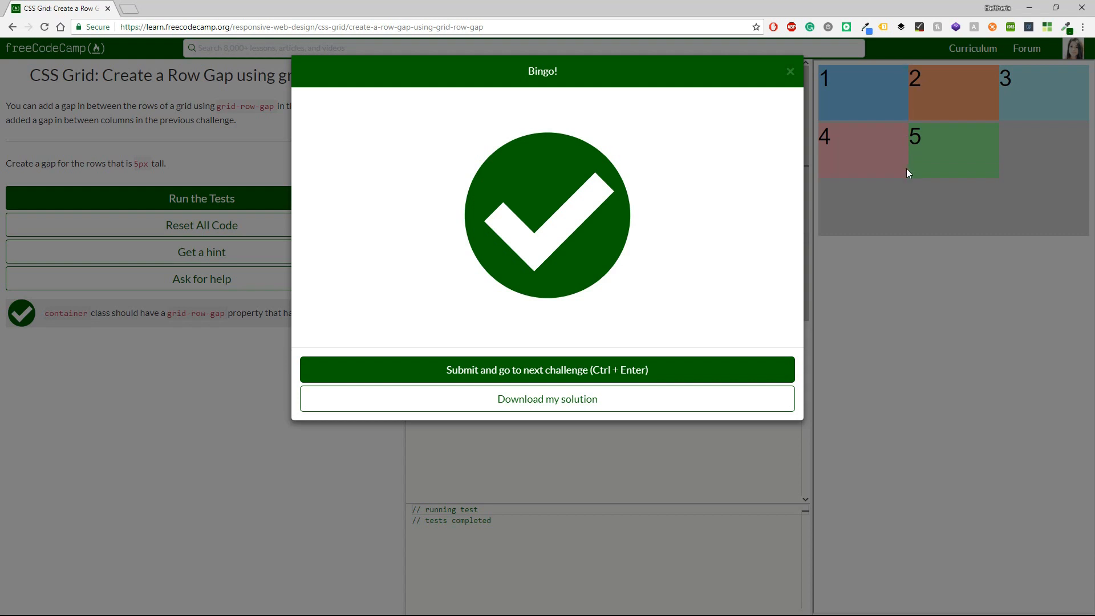
pyautogui.moveTo(962, 134)
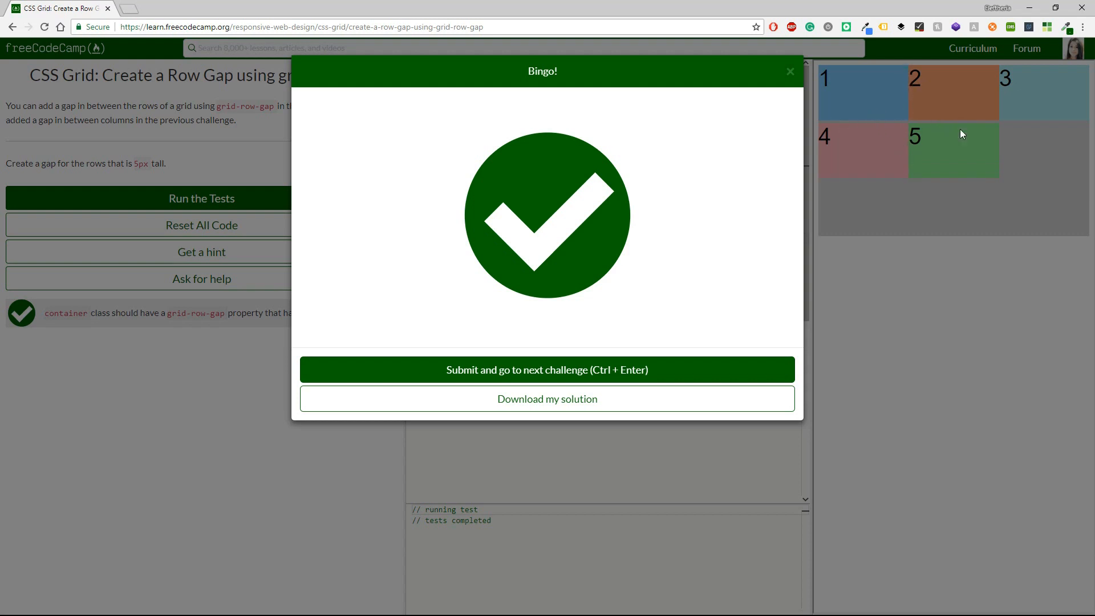
pyautogui.click(547, 370)
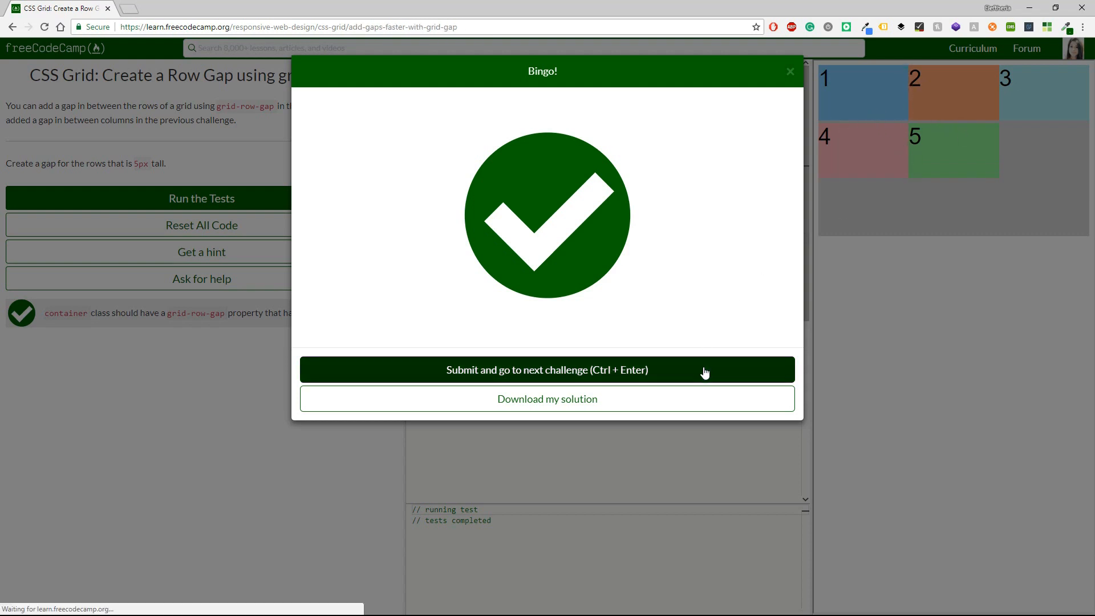
pyautogui.click(547, 369)
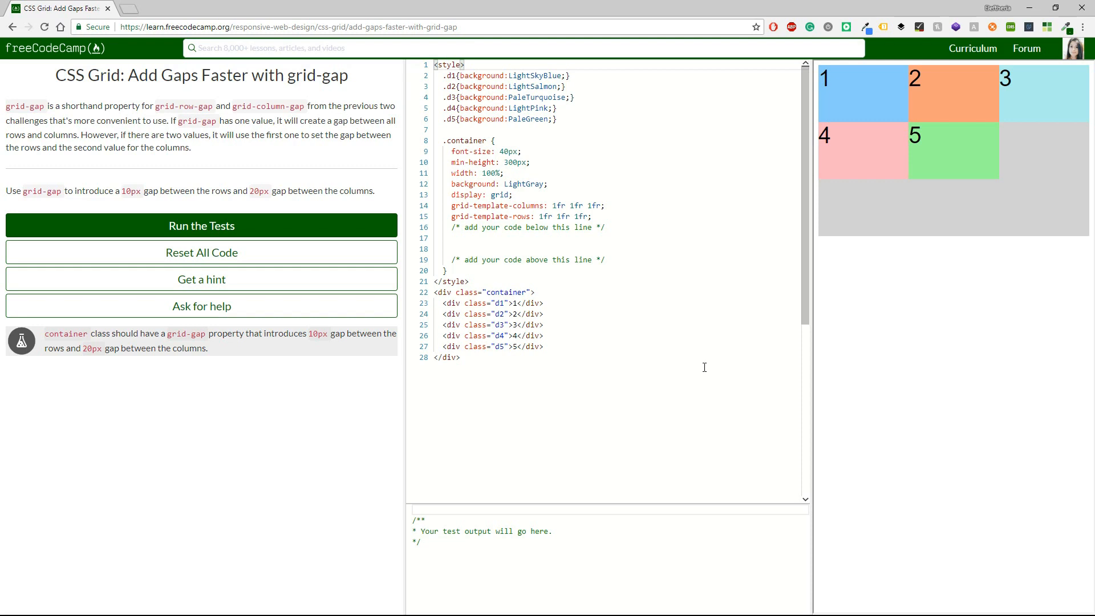
pyautogui.moveTo(564, 462)
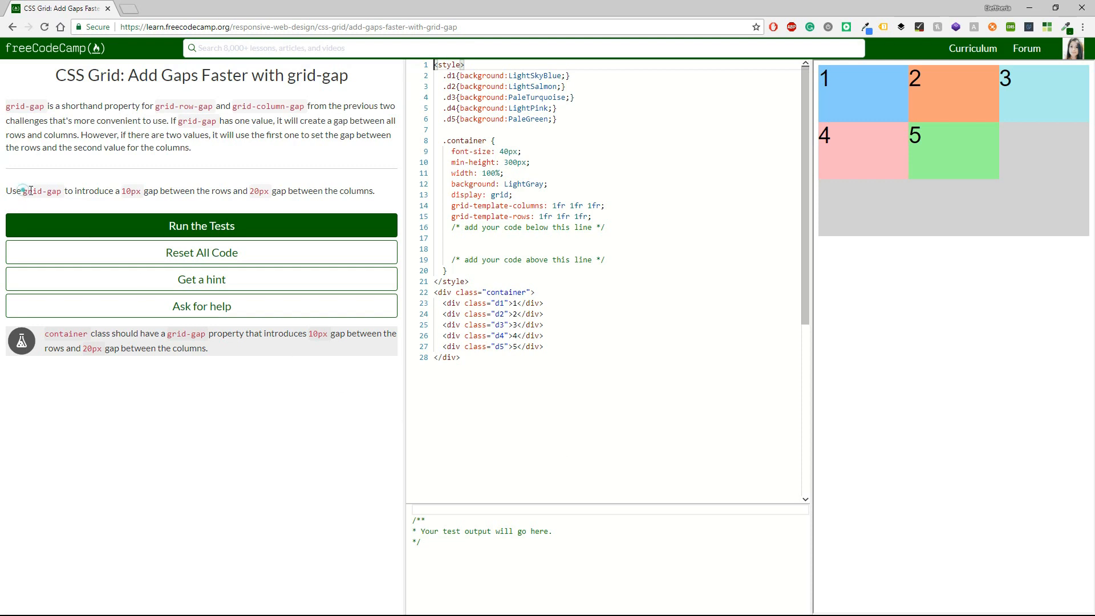
# - Type grid-gap: 10px 20px in the container rule
pyautogui.doubleClick(40, 191)
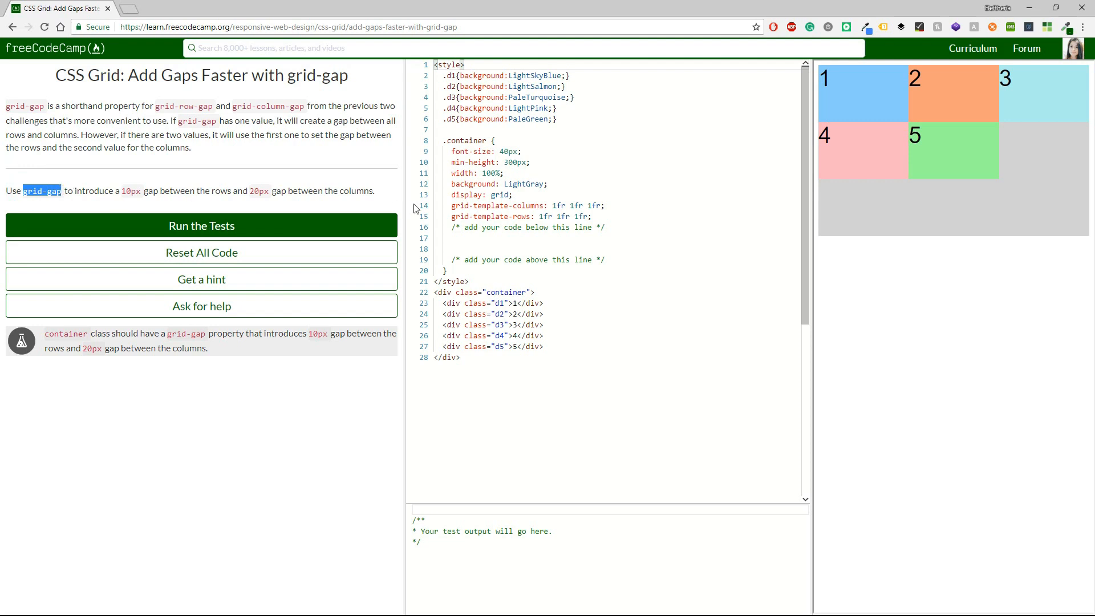
pyautogui.write('grid-gap')
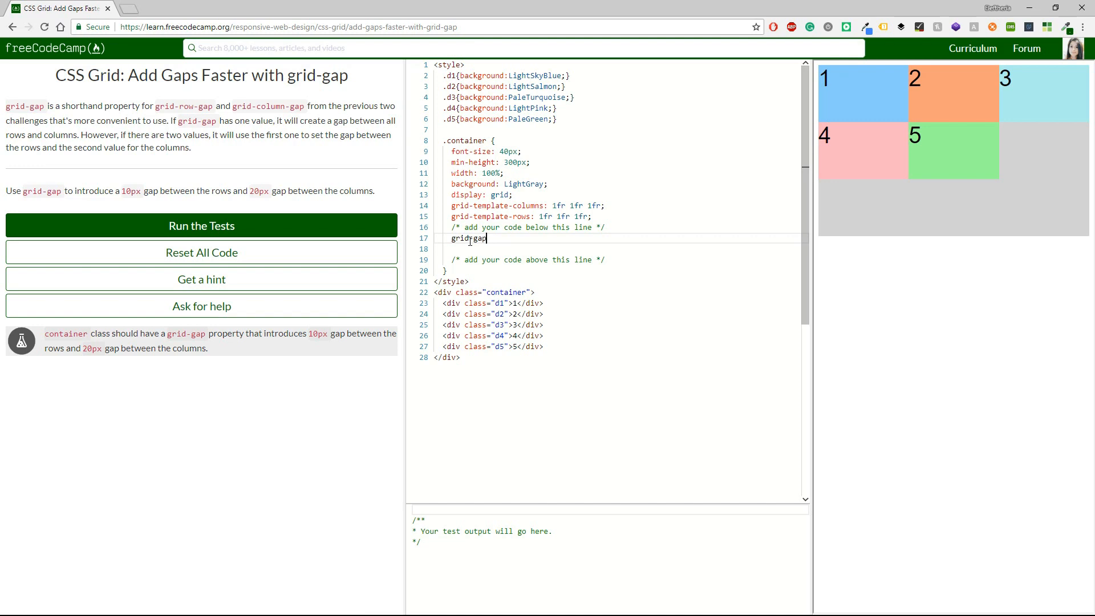
pyautogui.write(':')
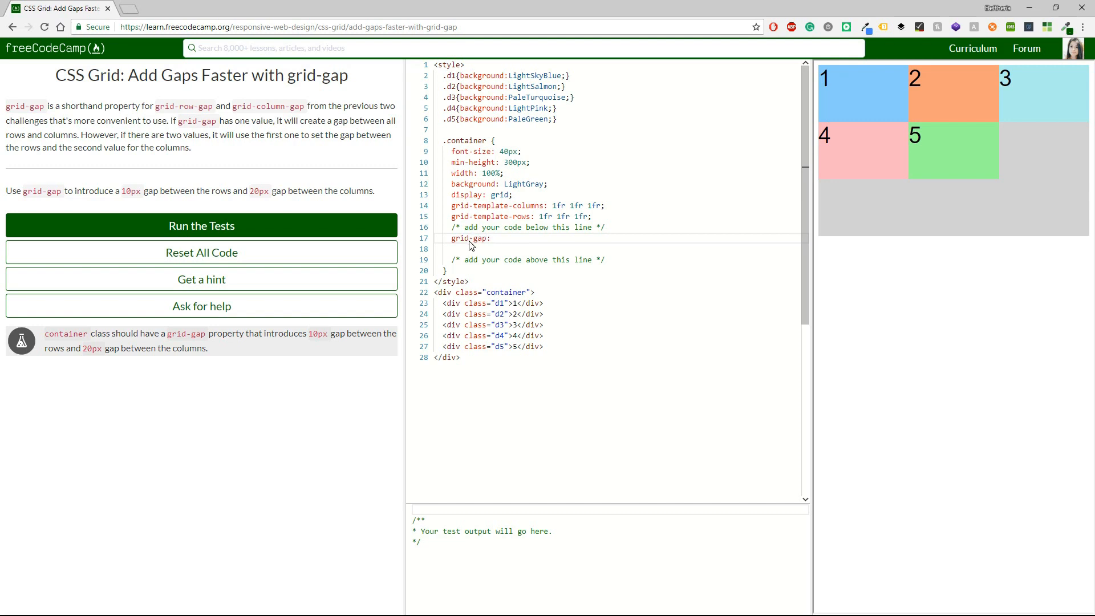
pyautogui.write('10px')
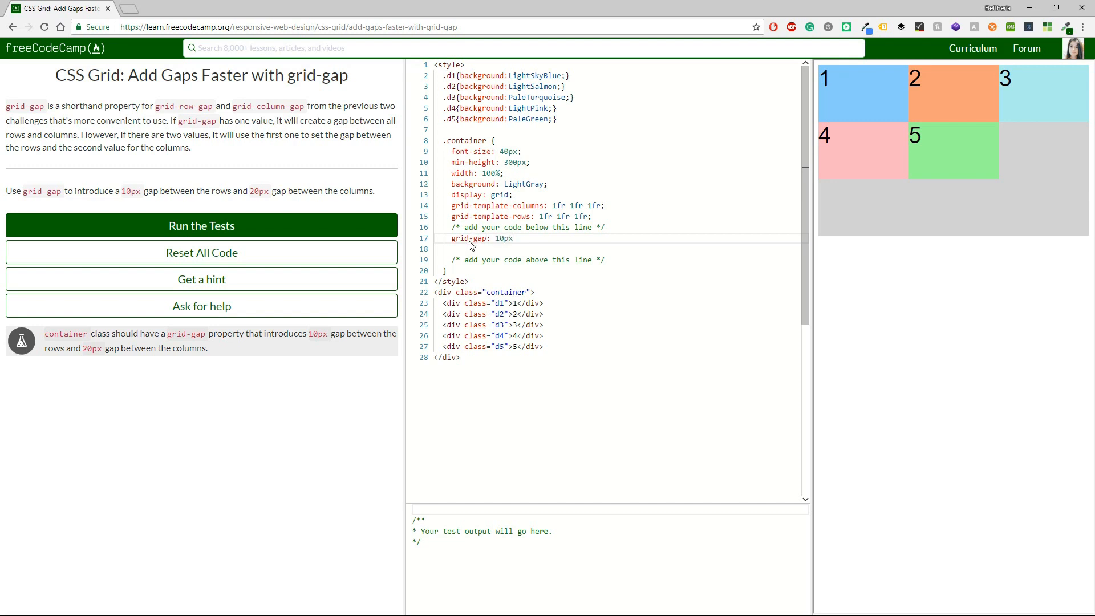
pyautogui.write('20px')
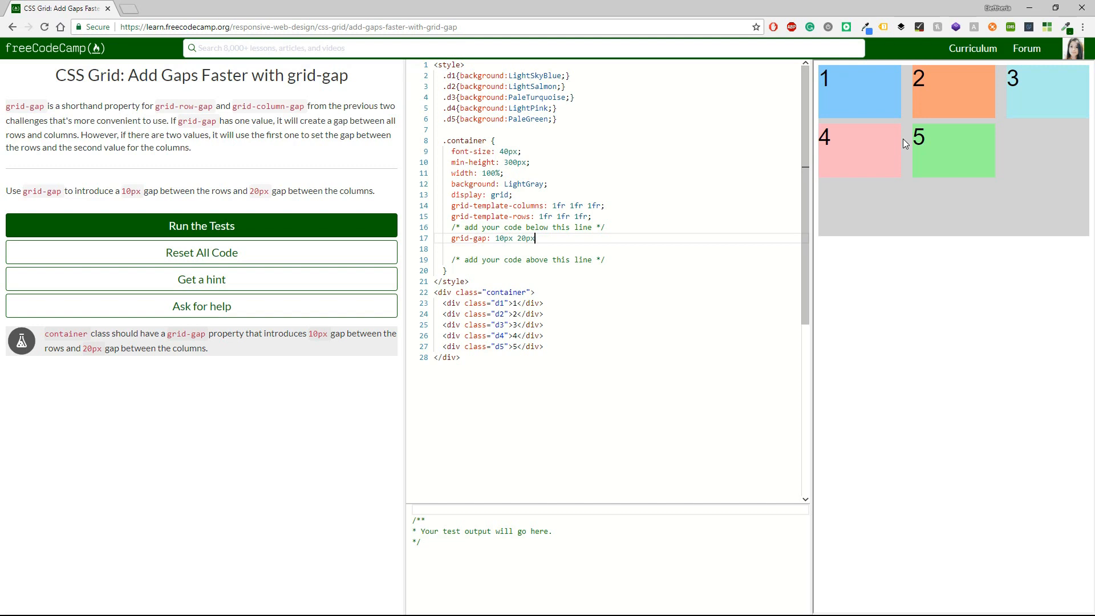
# - Run the tests, add the missing semicolon, and rerun them until they pass
pyautogui.click(201, 226)
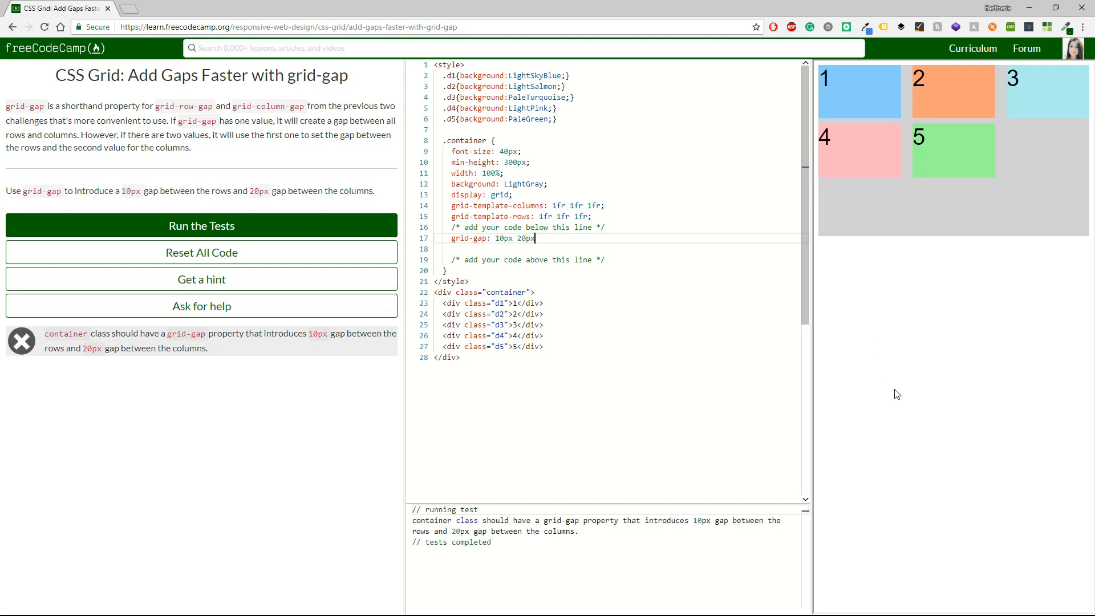
pyautogui.write(';')
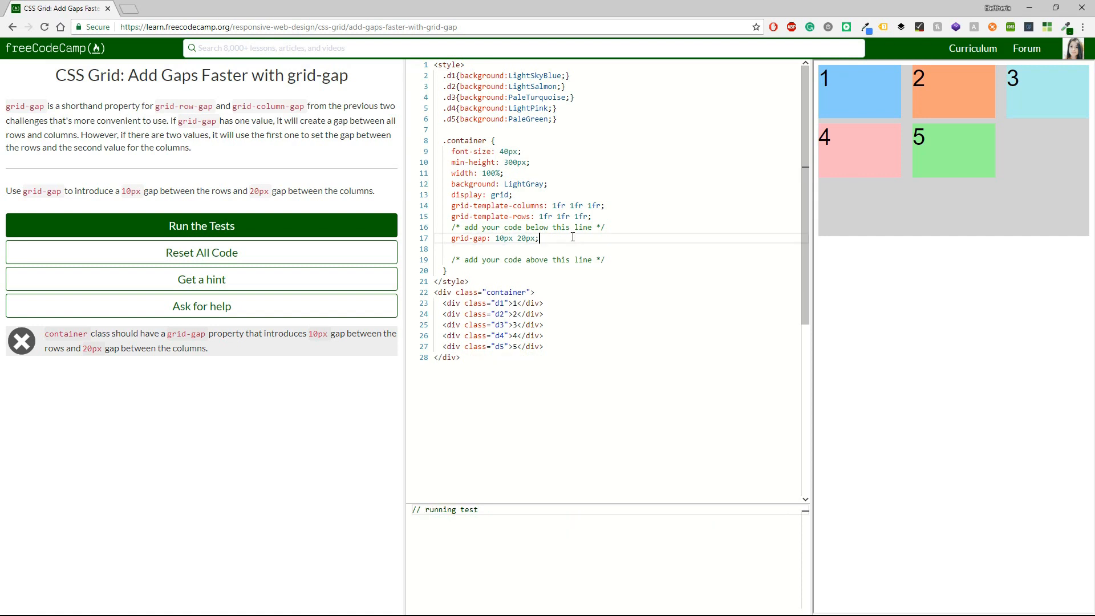
pyautogui.click(201, 226)
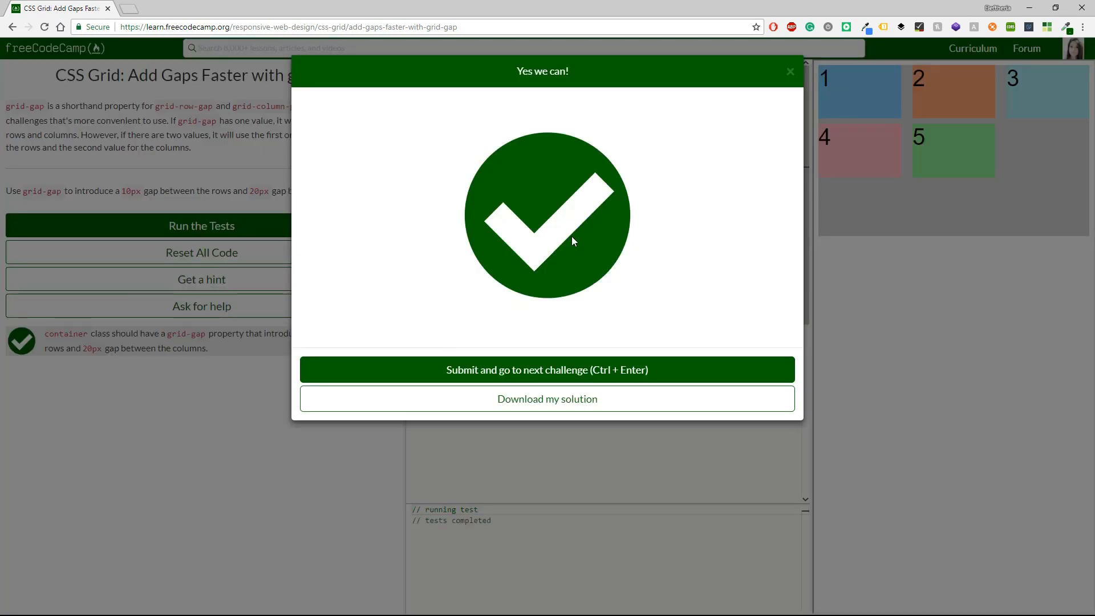